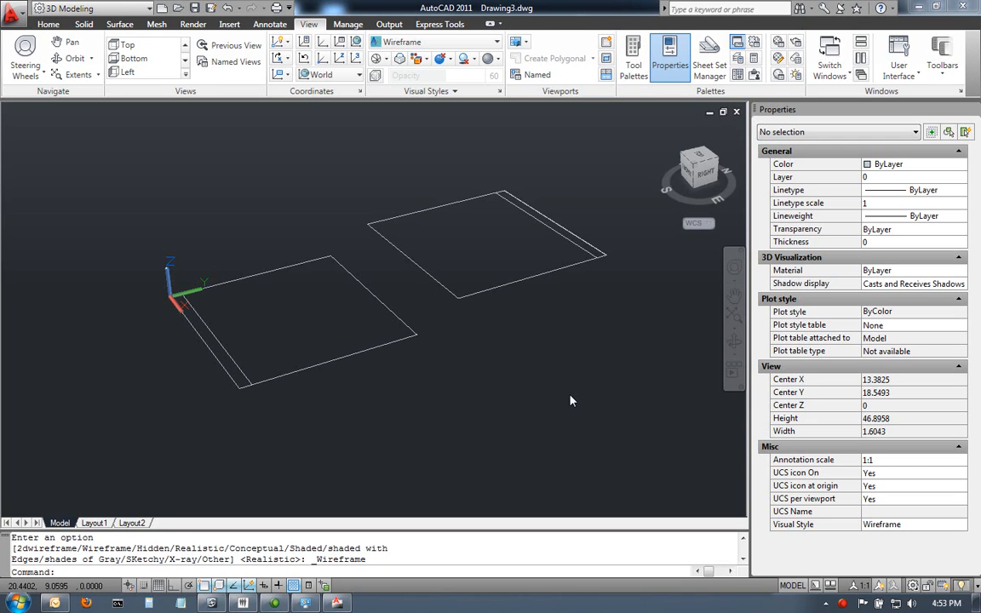
pyautogui.moveTo(429, 310)
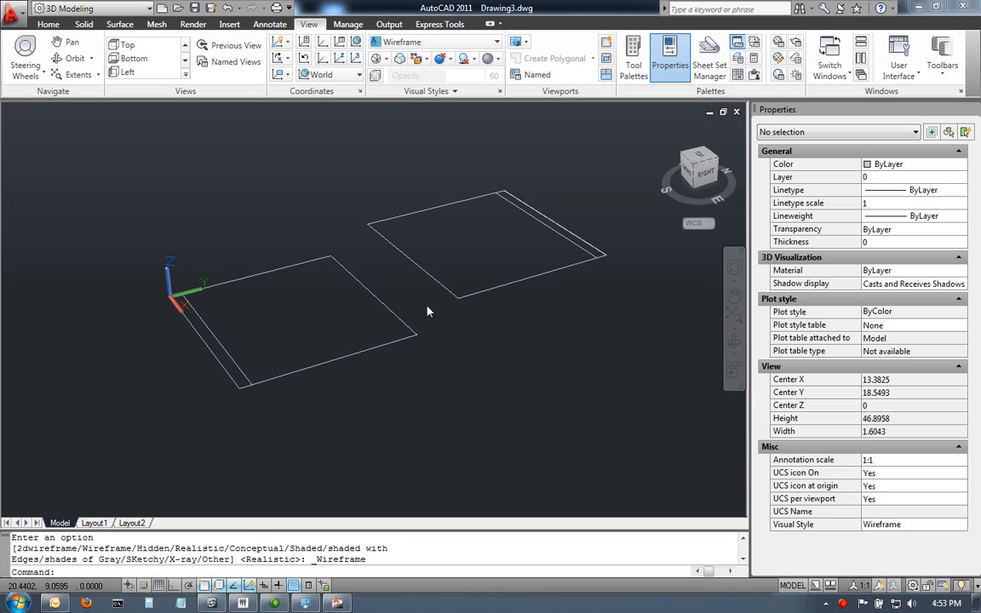
pyautogui.moveTo(429, 315)
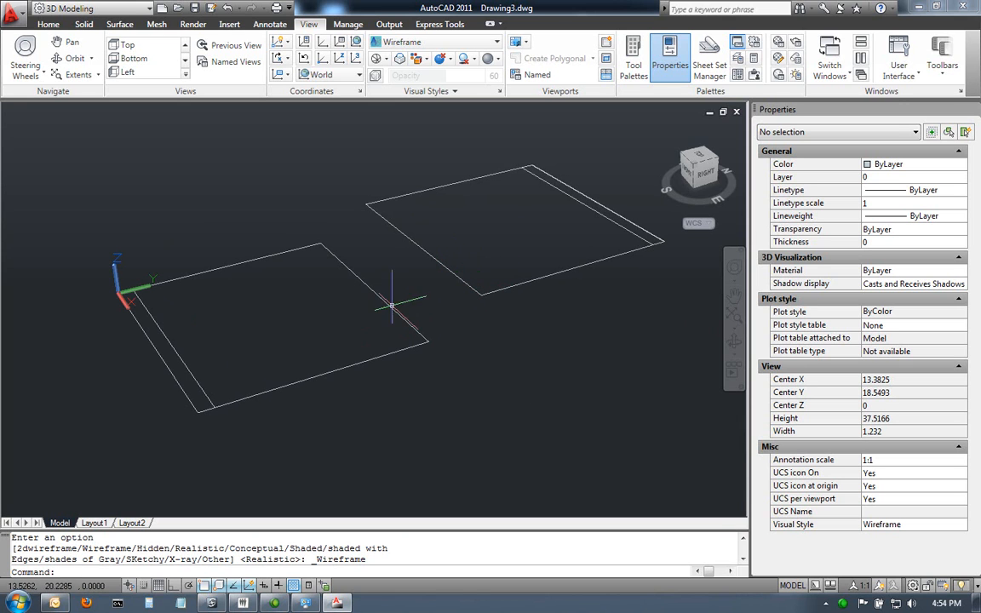
pyautogui.moveTo(186, 373)
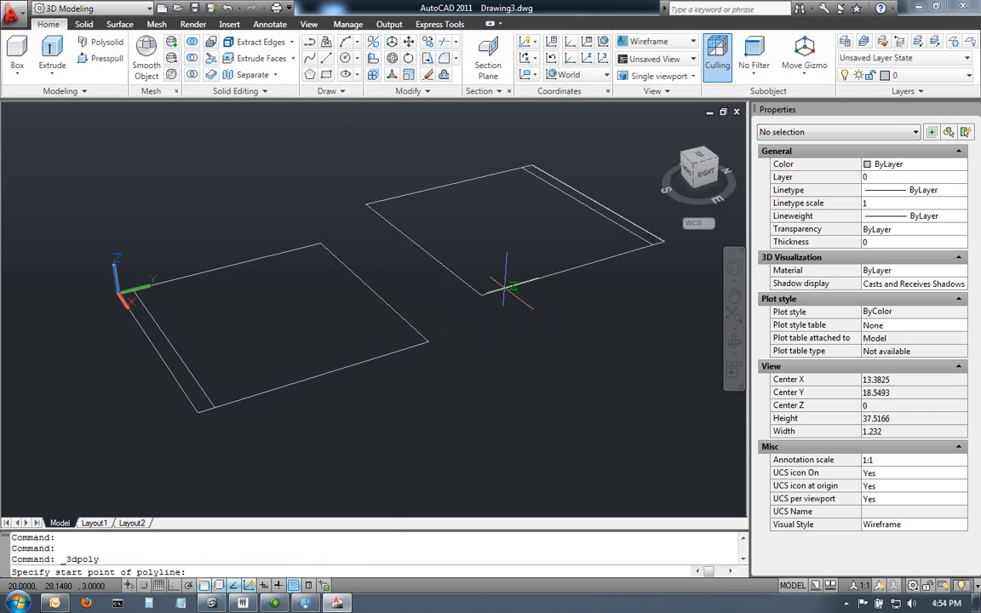
# Draw the 3D polyline from the lower floor corner to the upper floor and start EXTRUDE
pyautogui.click(508, 293)
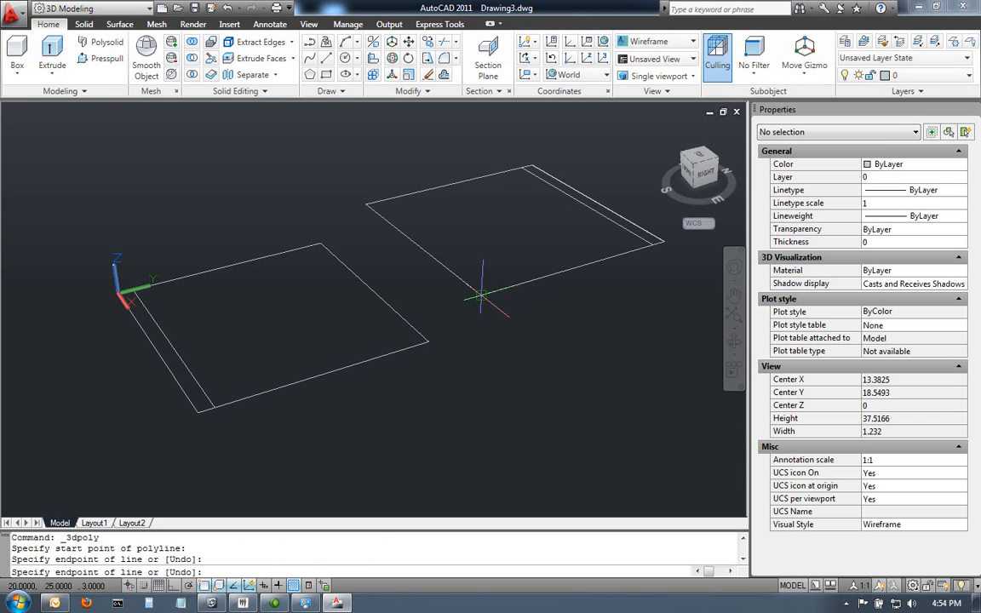
pyautogui.click(406, 349)
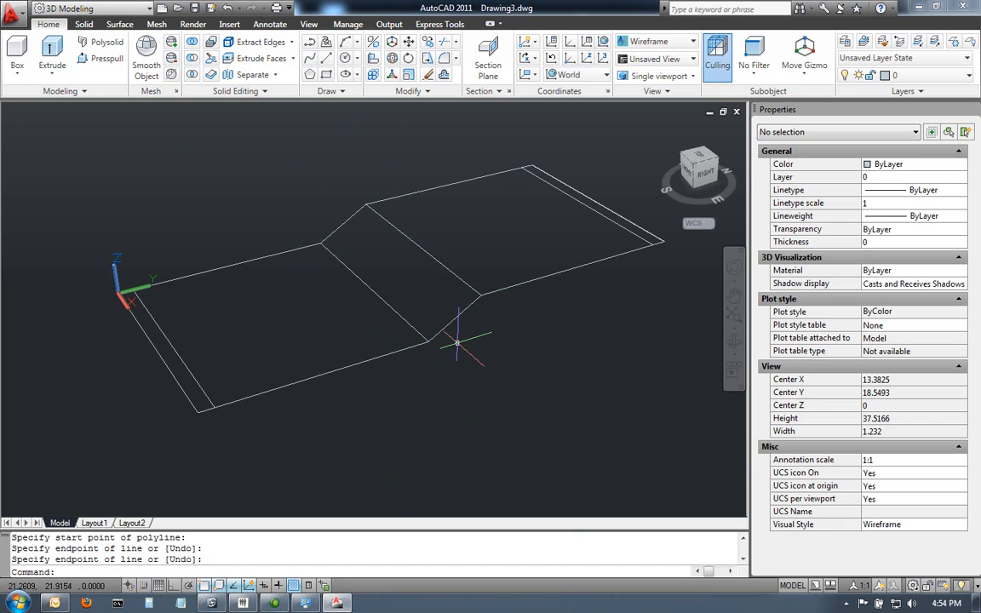
pyautogui.write('extrude')
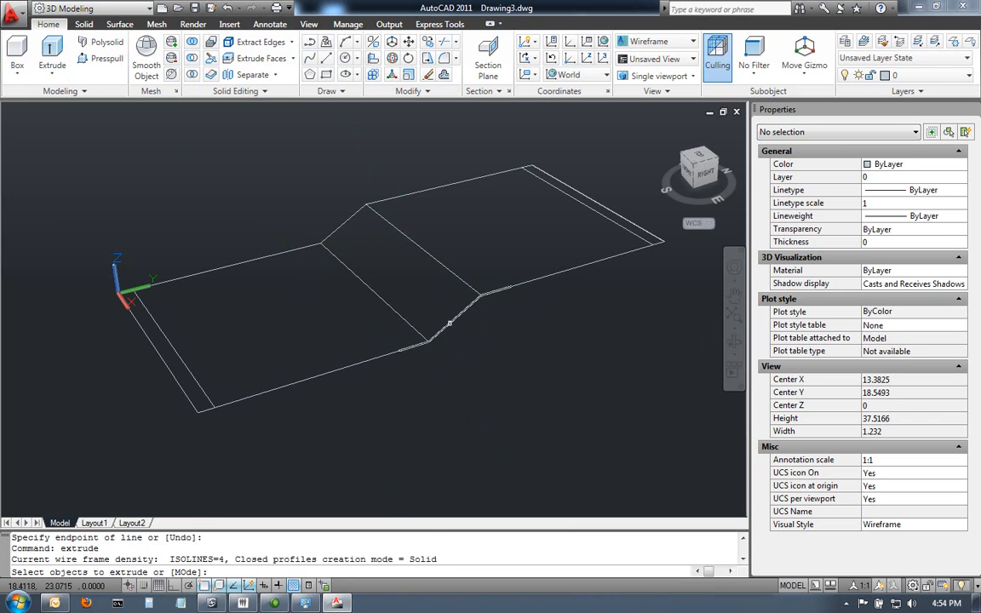
# Extrude both stair profiles into staircases between the lower and upper floors
pyautogui.click(451, 321)
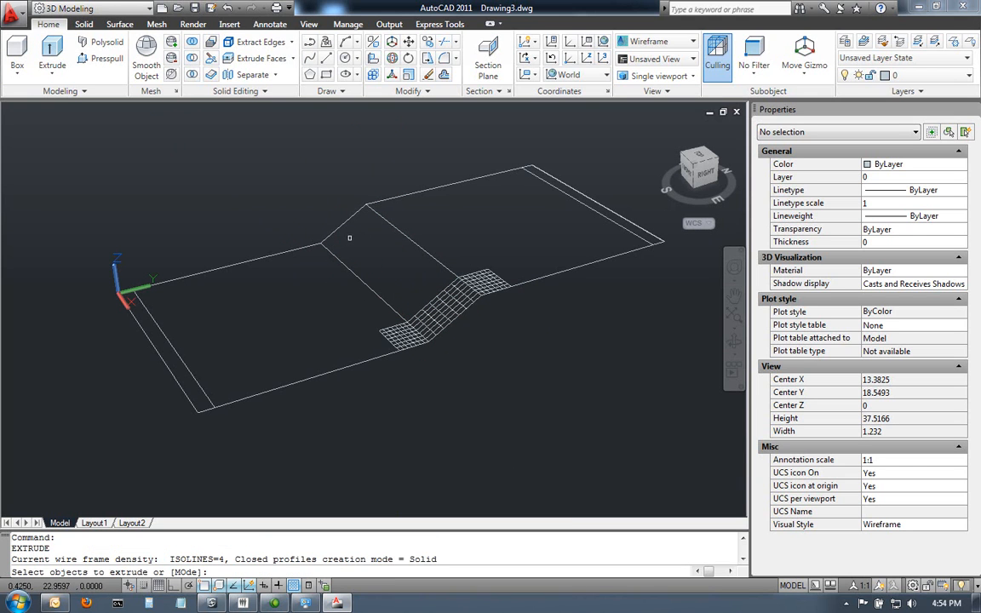
pyautogui.click(349, 238)
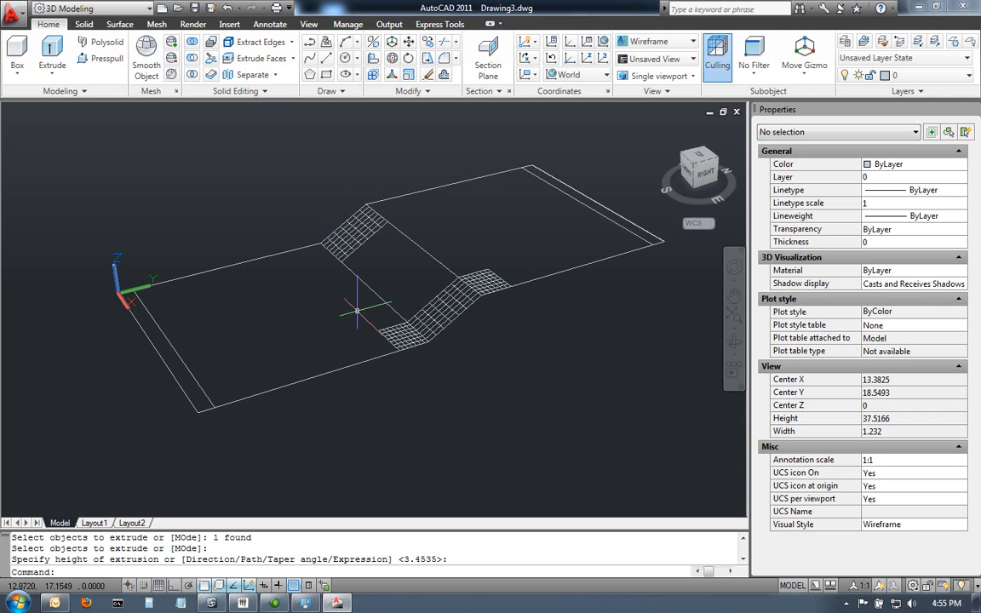
# Export the drawing to FBX as Drawing3.fbx with default options and switch to MassMotion Workbench
pyautogui.click(15, 10)
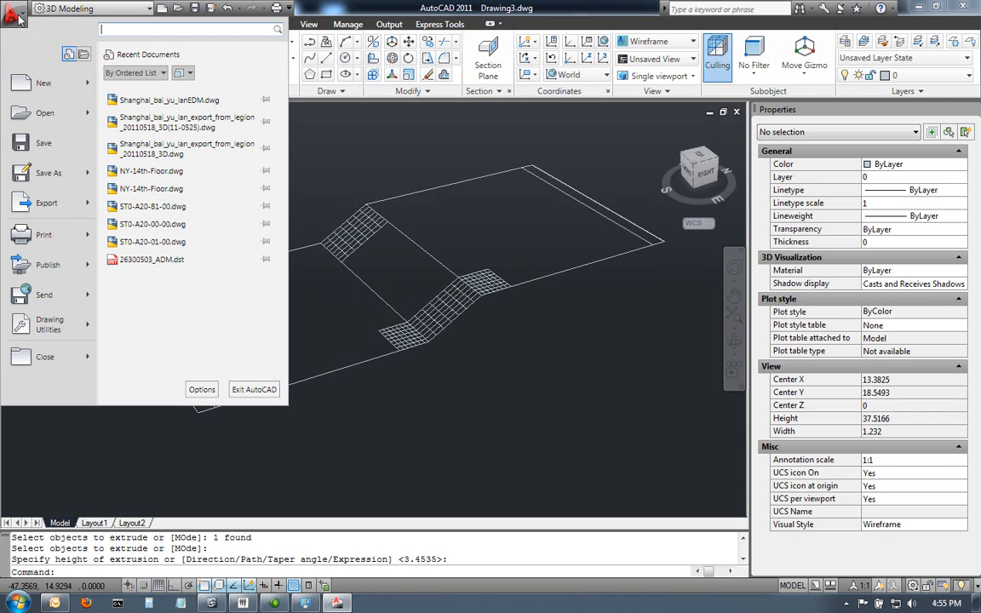
pyautogui.click(48, 203)
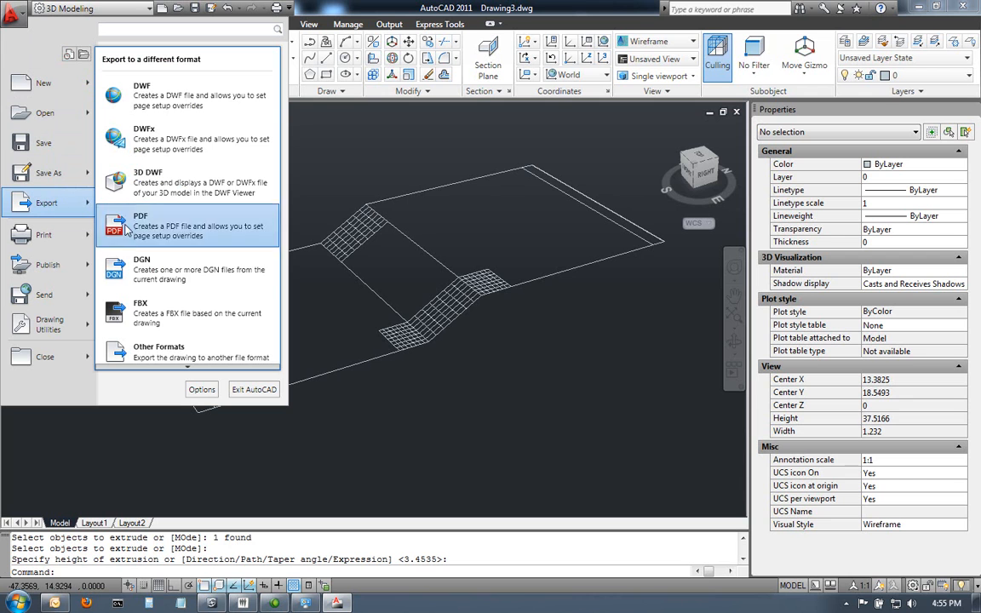
pyautogui.moveTo(140, 313)
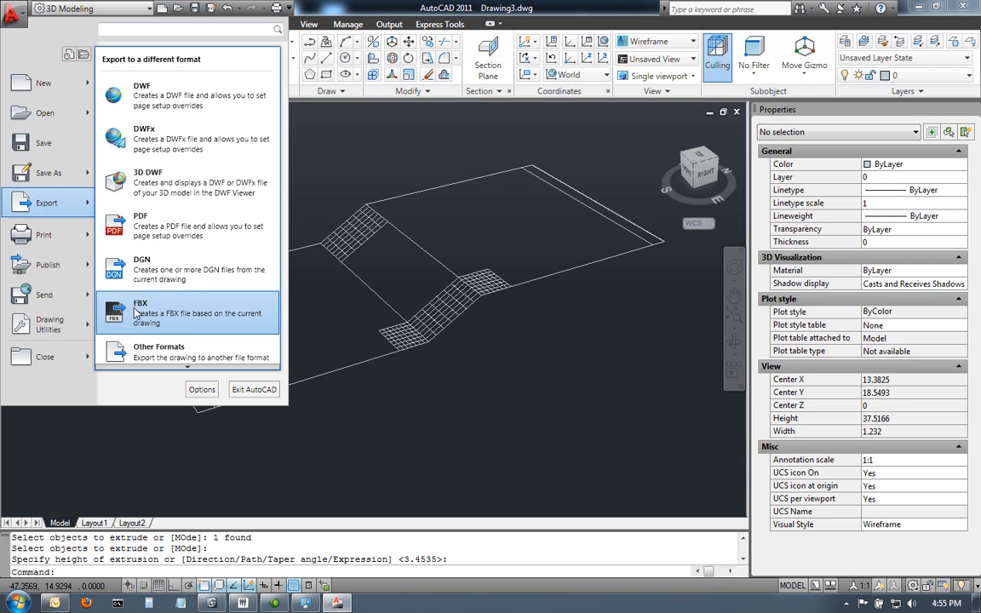
pyautogui.click(139, 310)
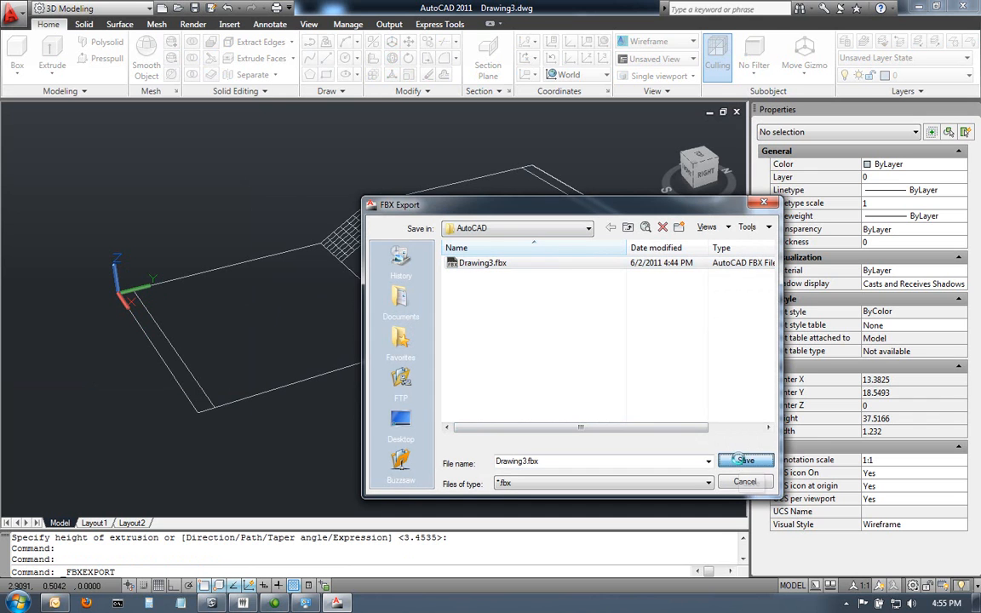
pyautogui.click(746, 460)
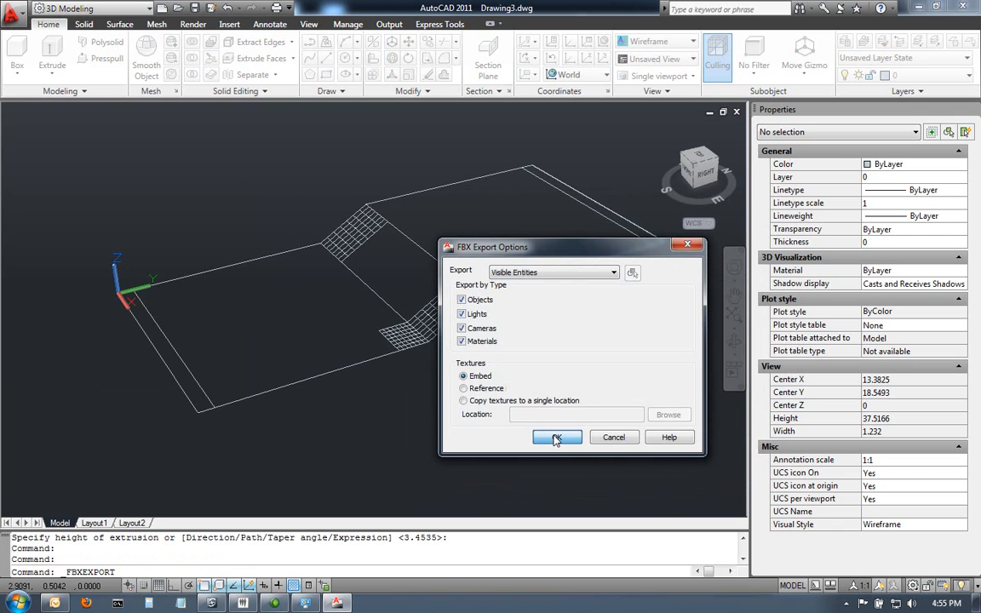
pyautogui.click(559, 435)
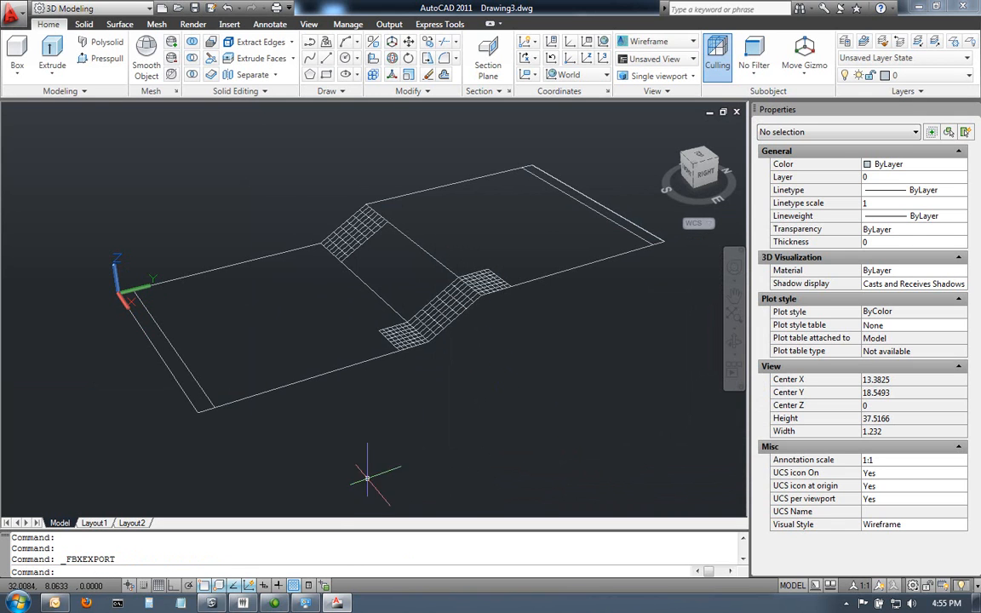
pyautogui.click(211, 602)
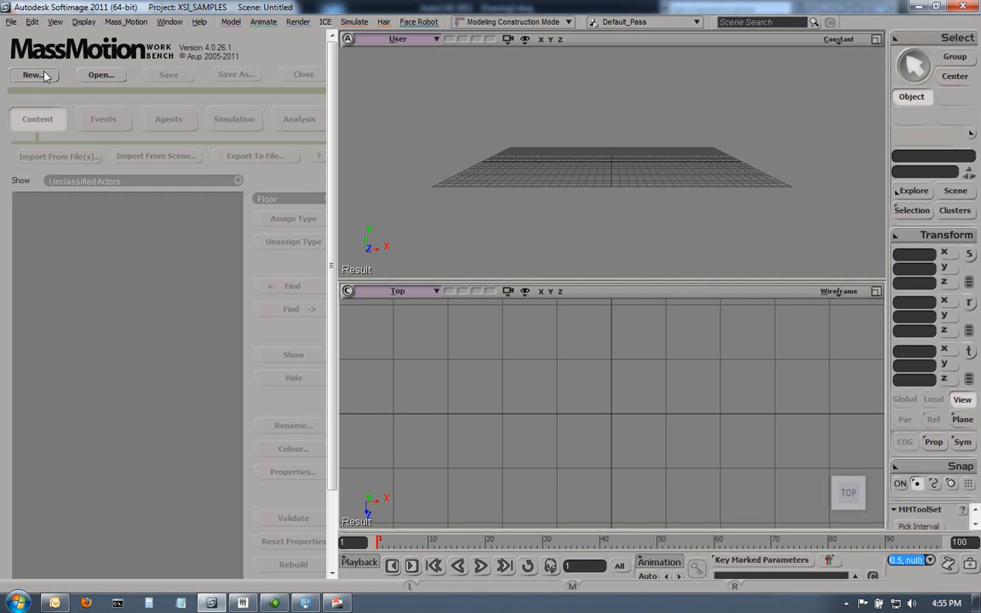
# Start a new MassMotion project and import Drawing3.fbx as actors
pyautogui.click(33, 75)
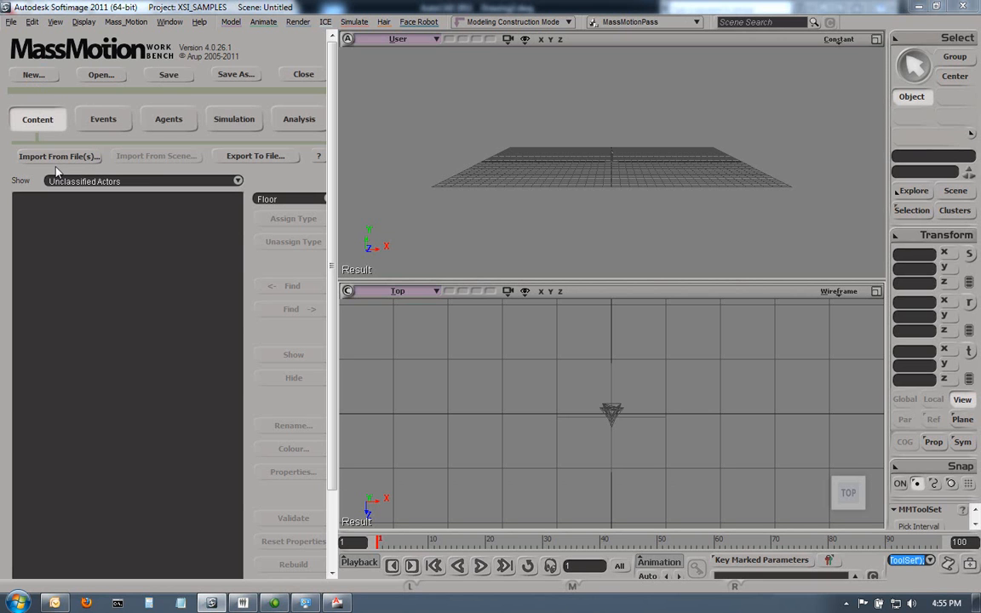
pyautogui.click(58, 157)
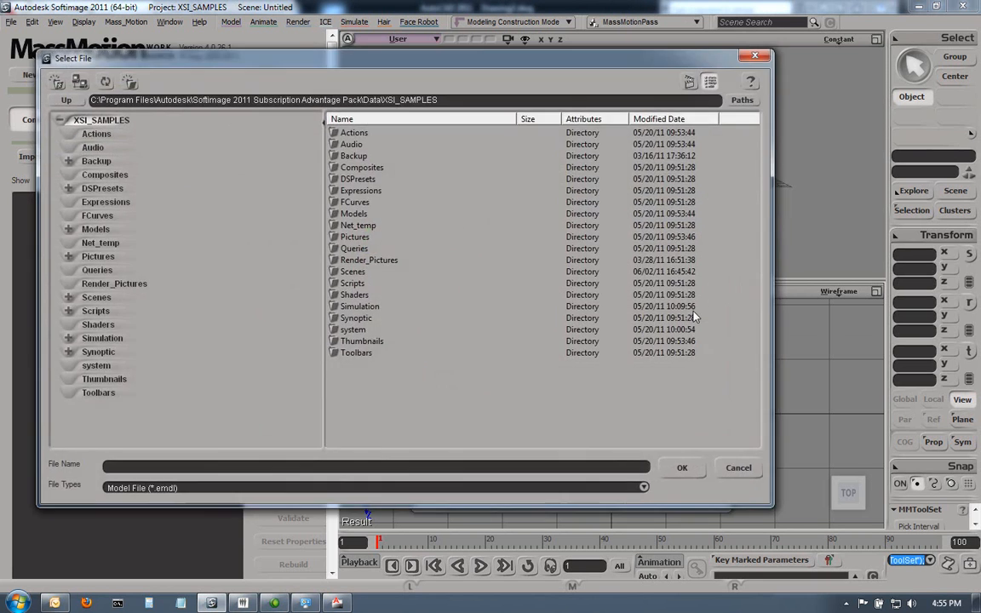
pyautogui.click(643, 487)
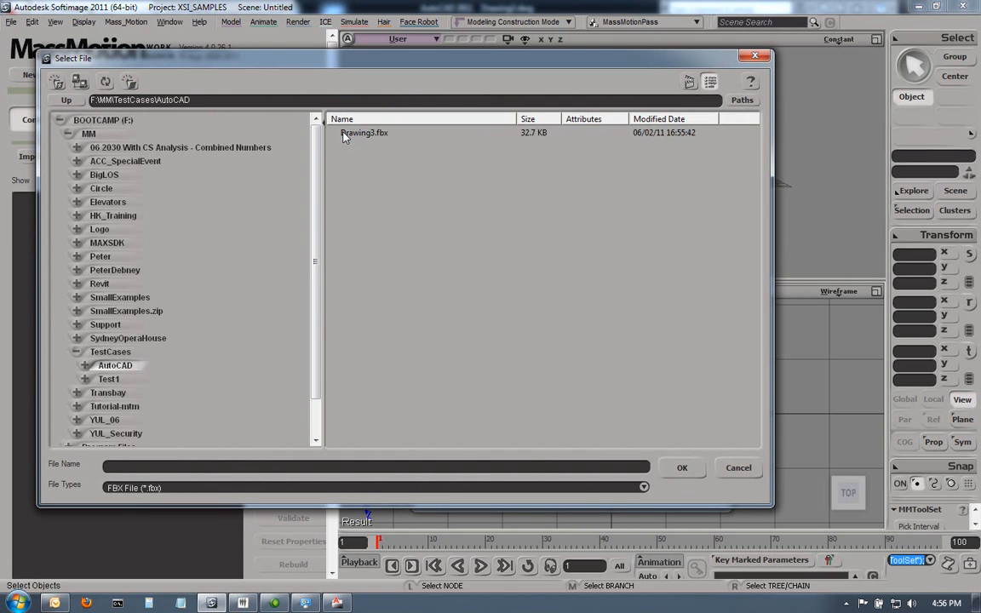
pyautogui.click(681, 466)
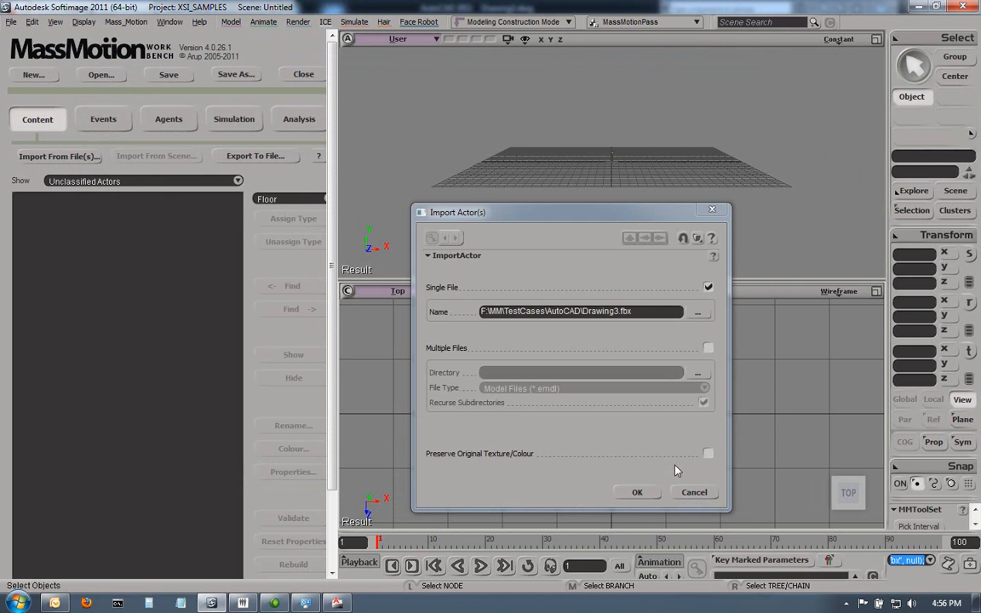
pyautogui.click(636, 492)
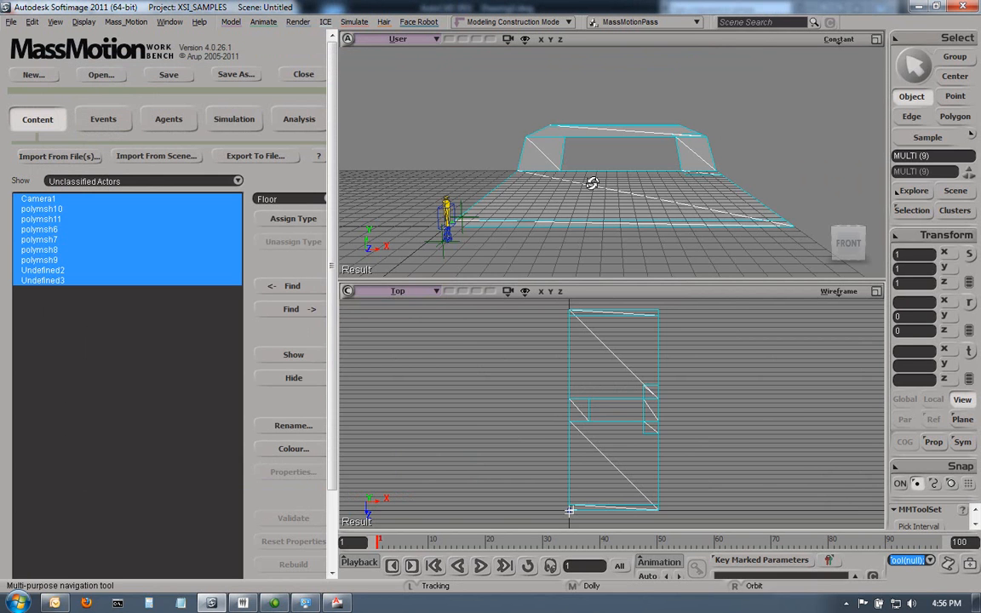
# Keep only the six polymesh actors, deleting the camera and undefined actors from the list
pyautogui.moveTo(593, 183); pyautogui.dragTo(531, 218)
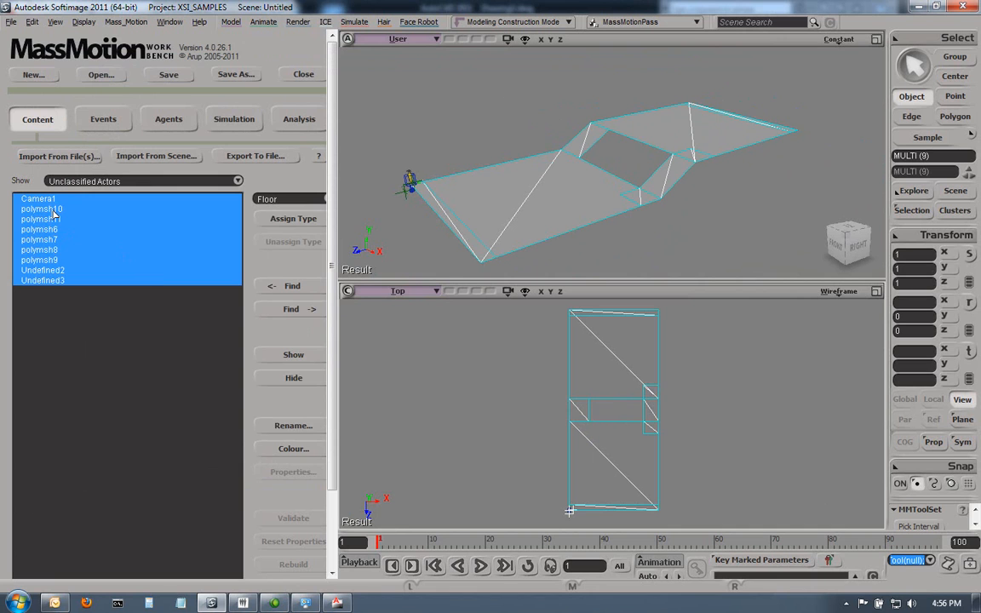
pyautogui.moveTo(66, 286)
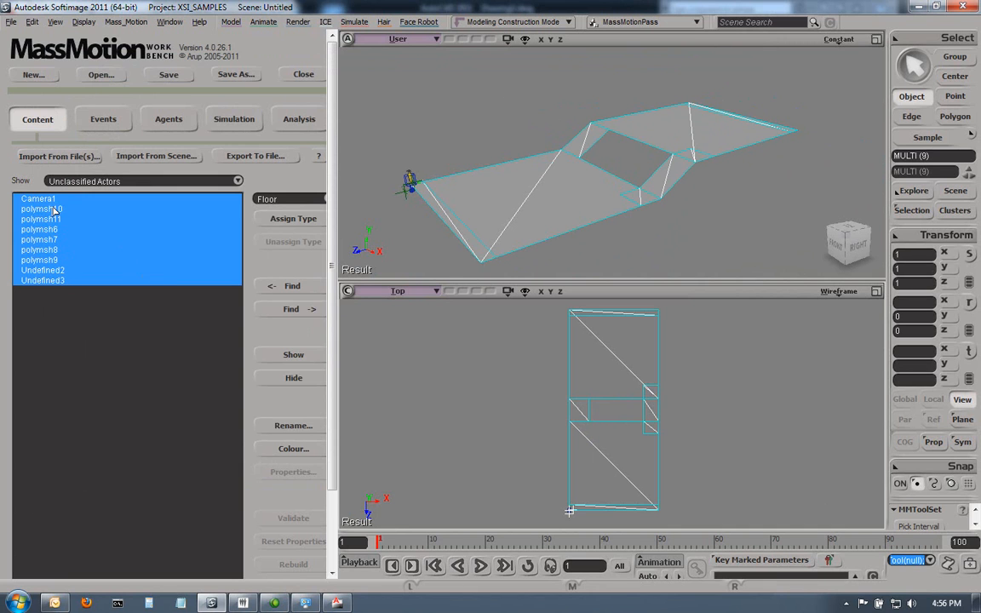
pyautogui.moveTo(474, 85); pyautogui.dragTo(755, 258)
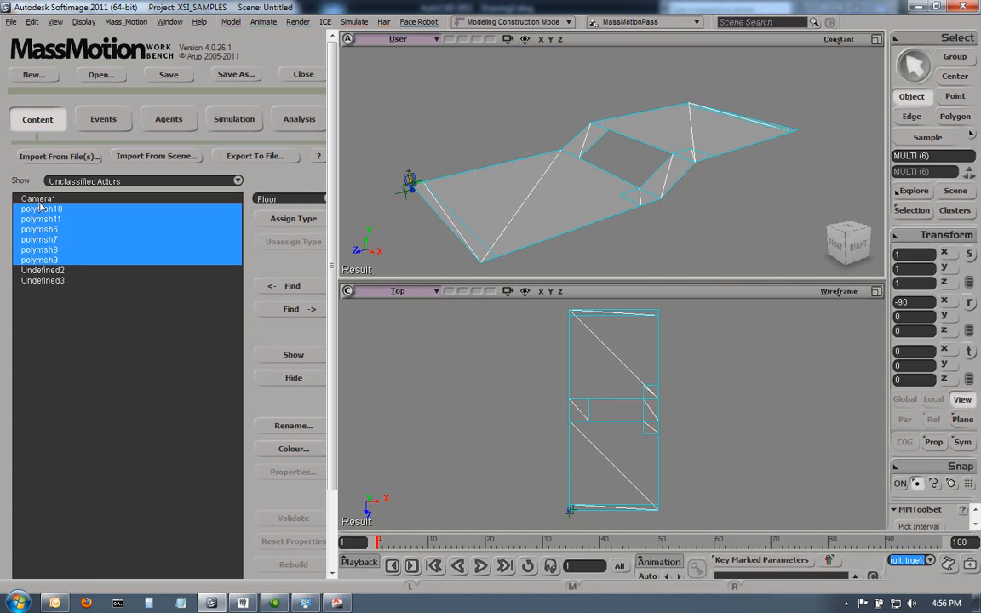
pyautogui.click(37, 197)
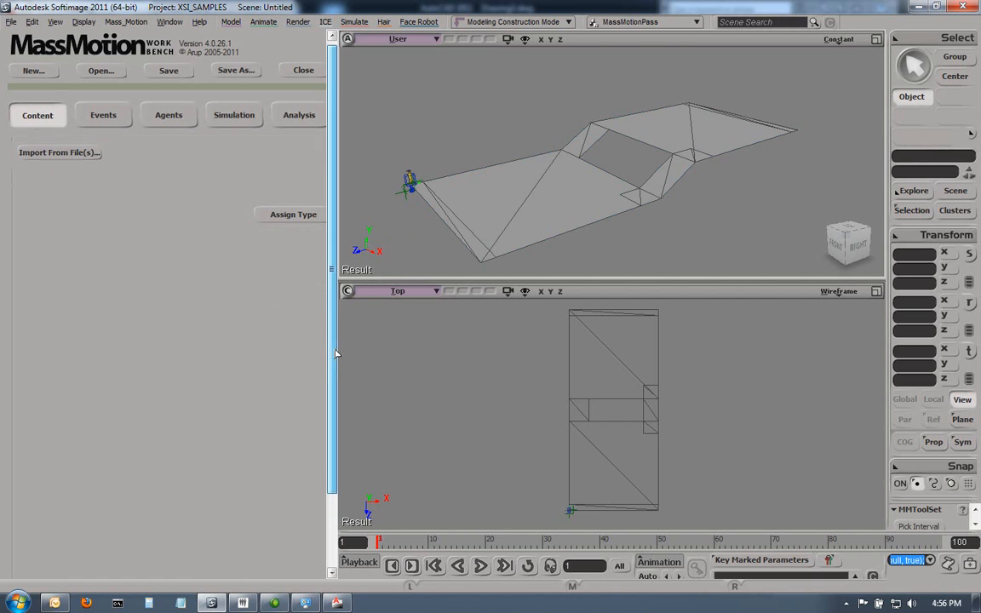
pyautogui.click(293, 537)
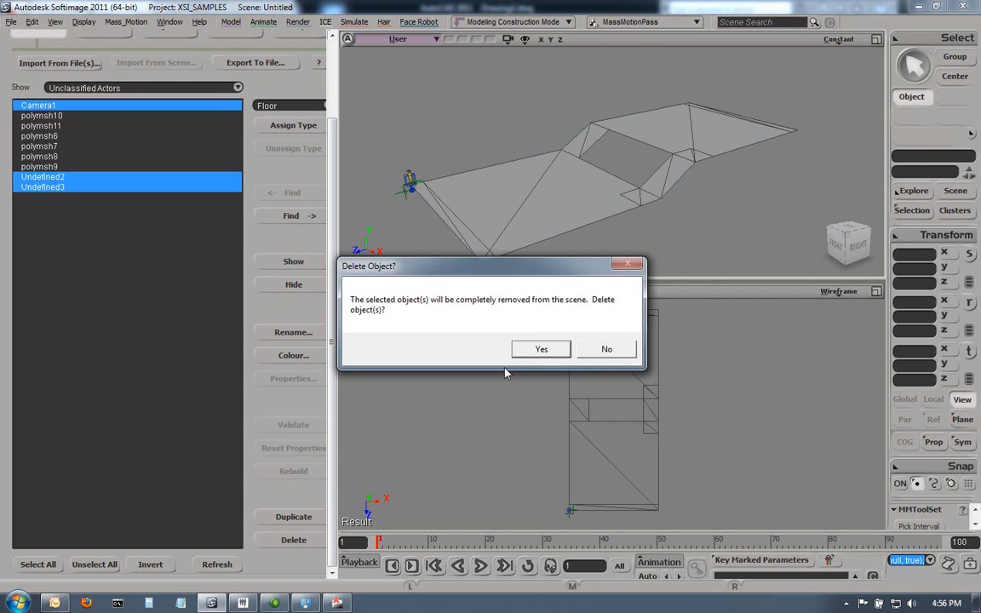
pyautogui.click(542, 349)
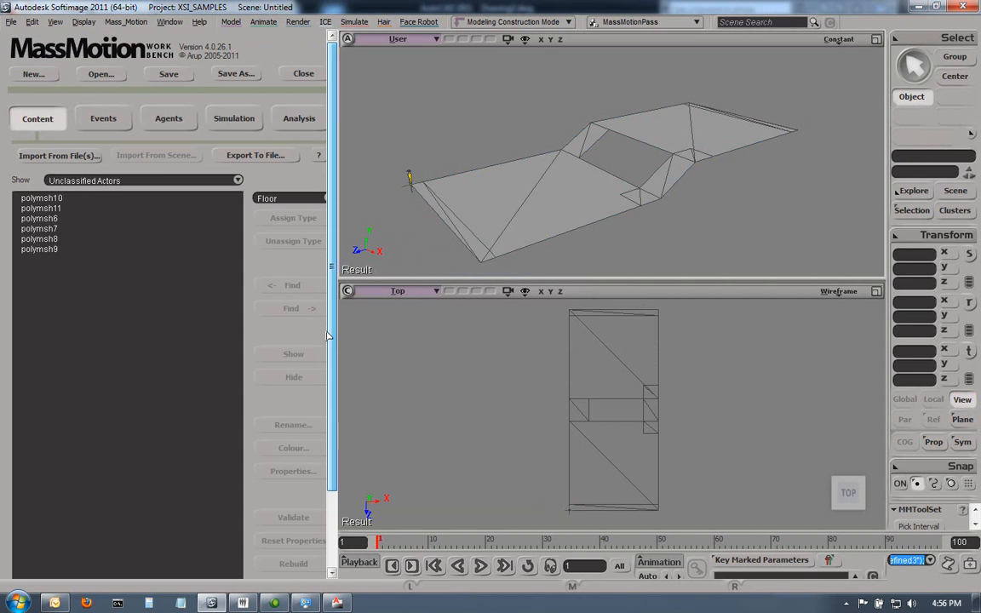
# Rename polymesh8–9 to Floors1–2 and polymesh10–11 to Portal1–2
pyautogui.click(39, 244)
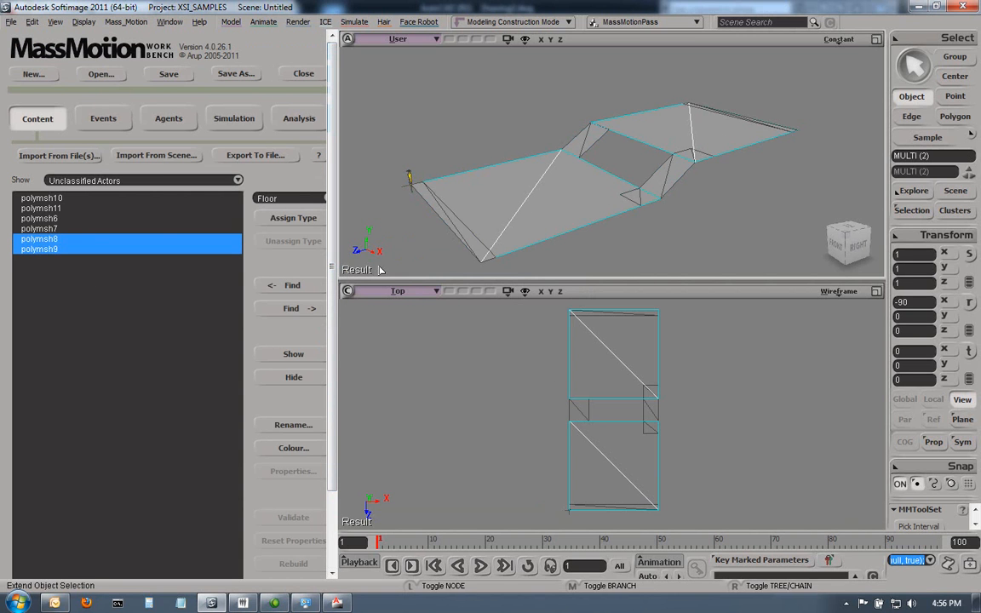
pyautogui.click(293, 424)
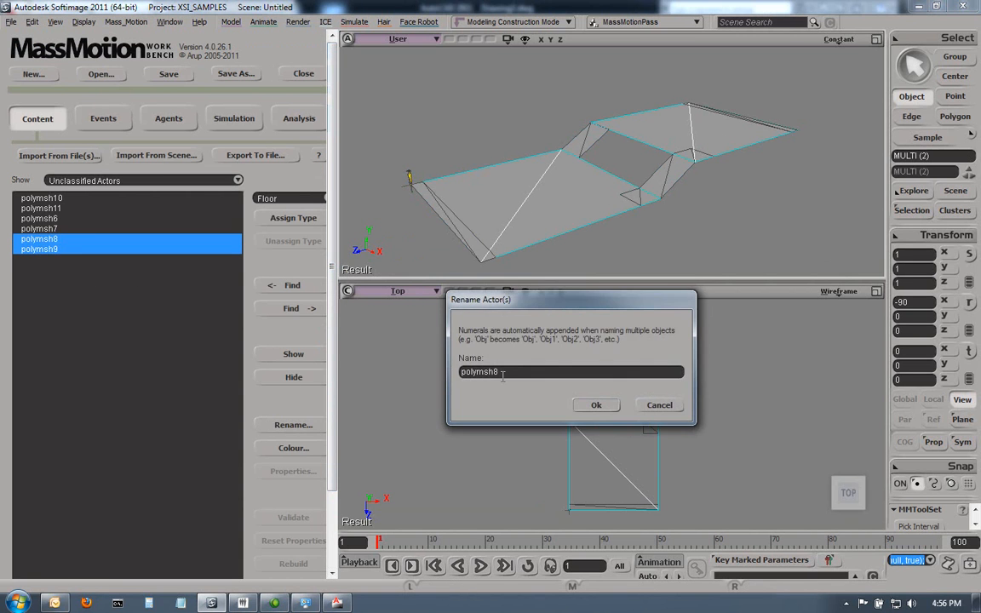
pyautogui.write('Floors1')
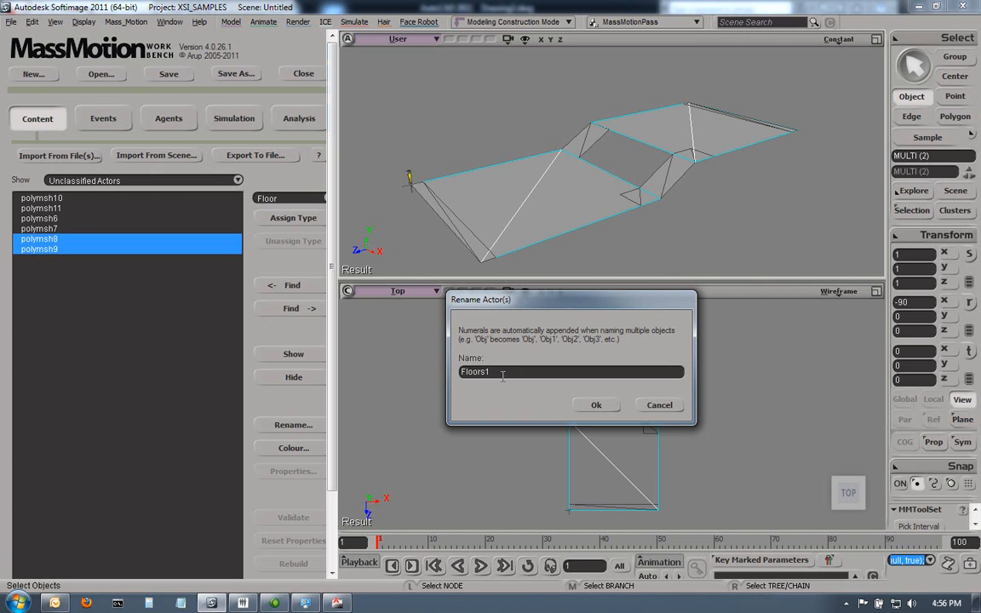
pyautogui.click(596, 405)
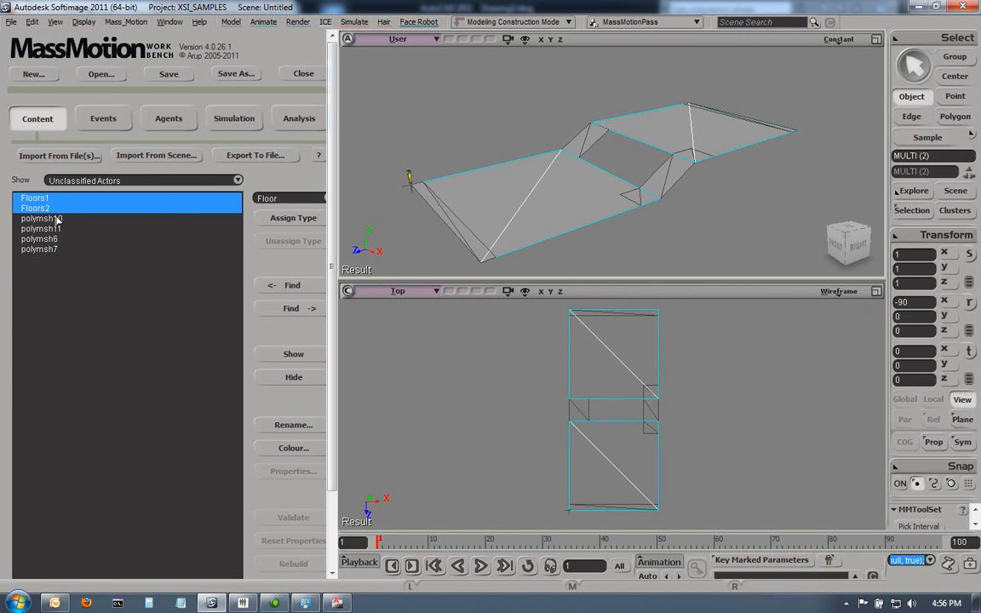
pyautogui.click(41, 218)
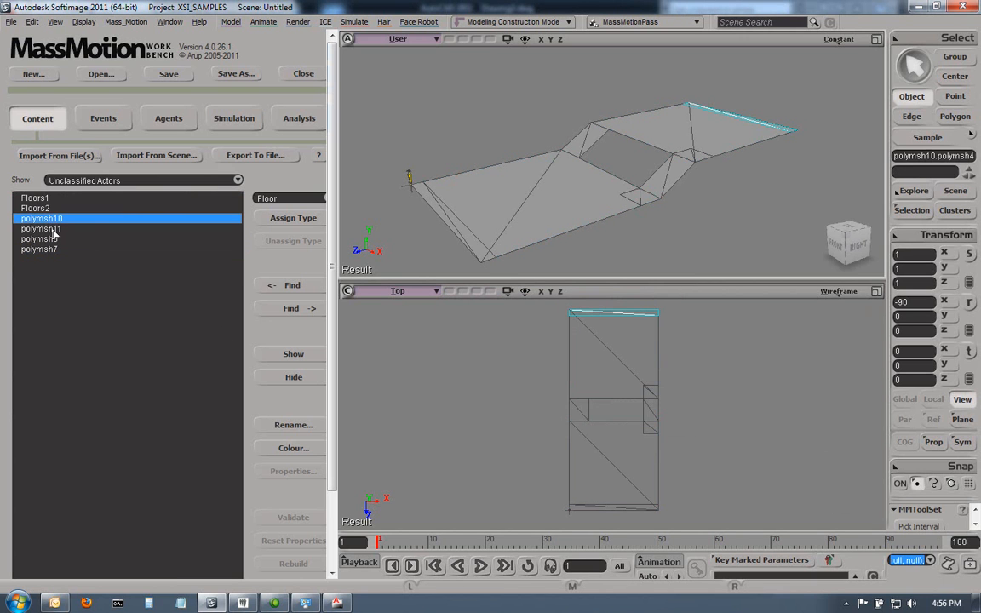
pyautogui.click(41, 228)
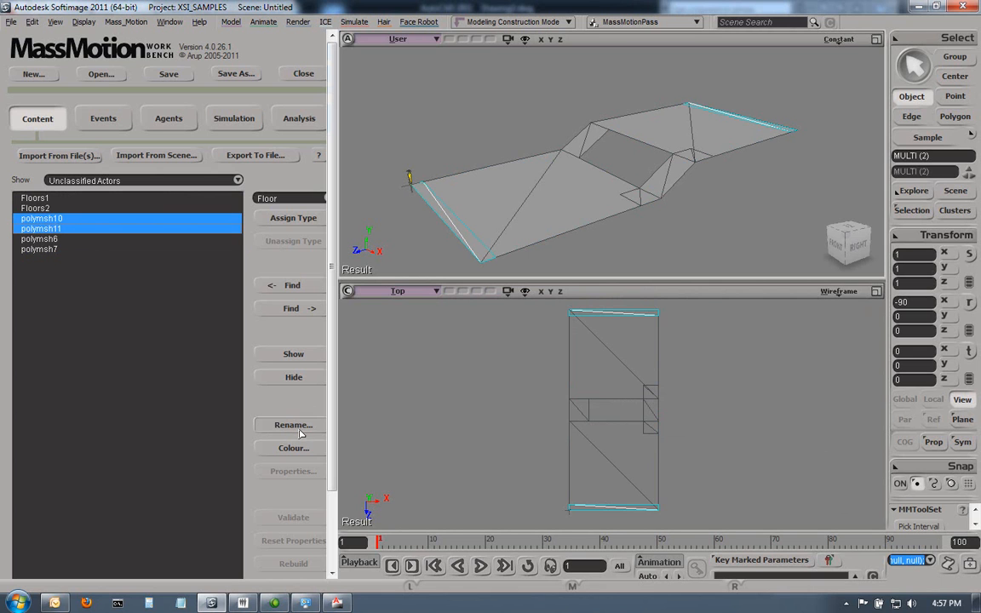
pyautogui.click(293, 424)
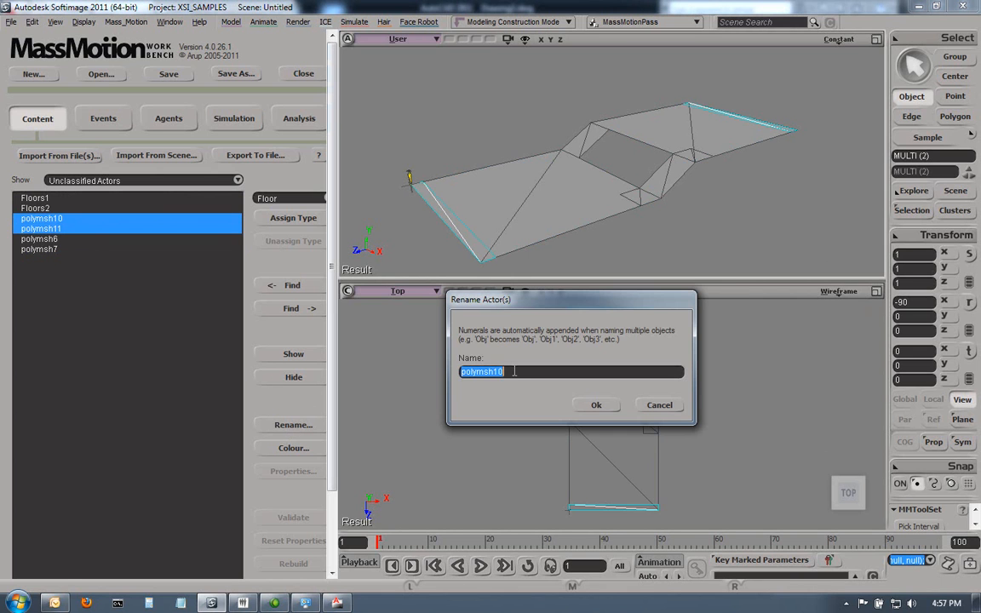
pyautogui.write('Portal')
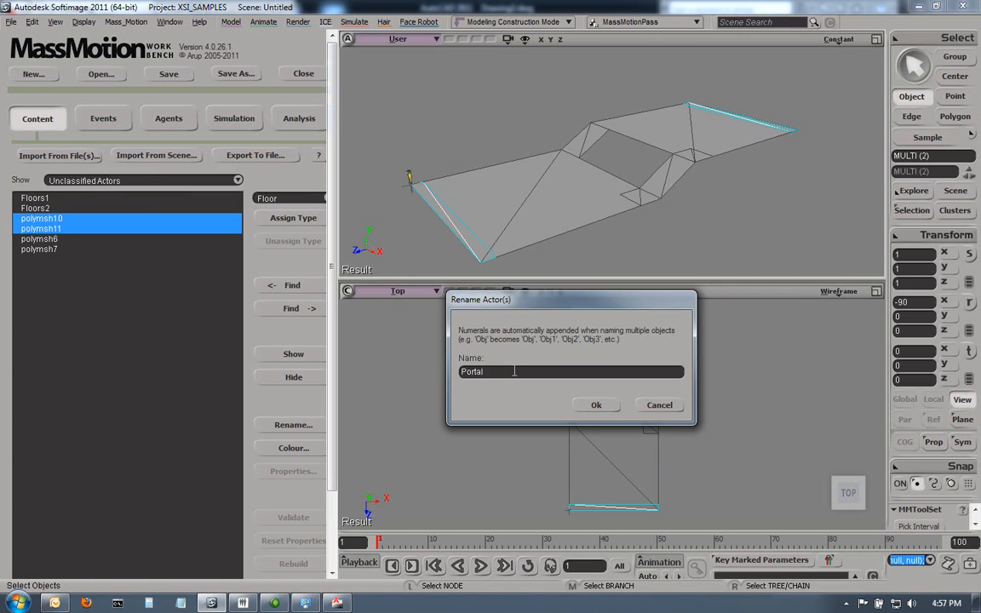
pyautogui.click(595, 405)
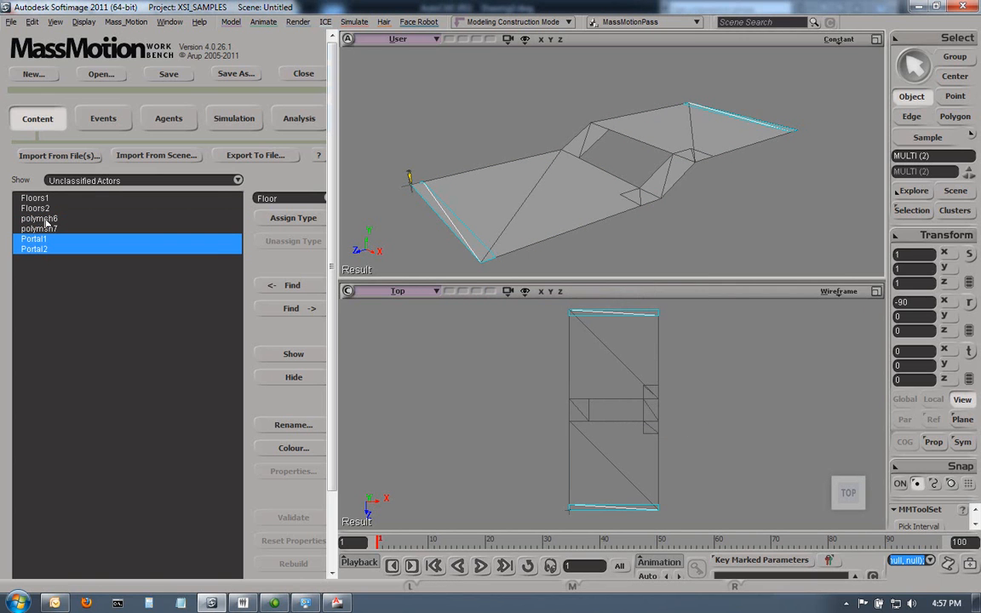
# Rename polymesh6–7 to Stair1 and Stair2
pyautogui.click(39, 218)
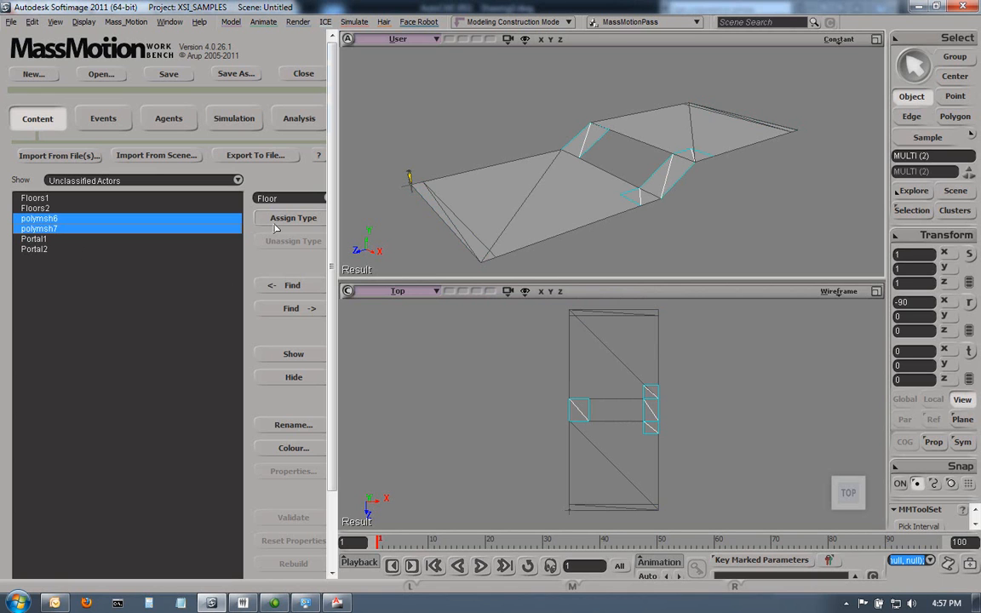
pyautogui.click(293, 424)
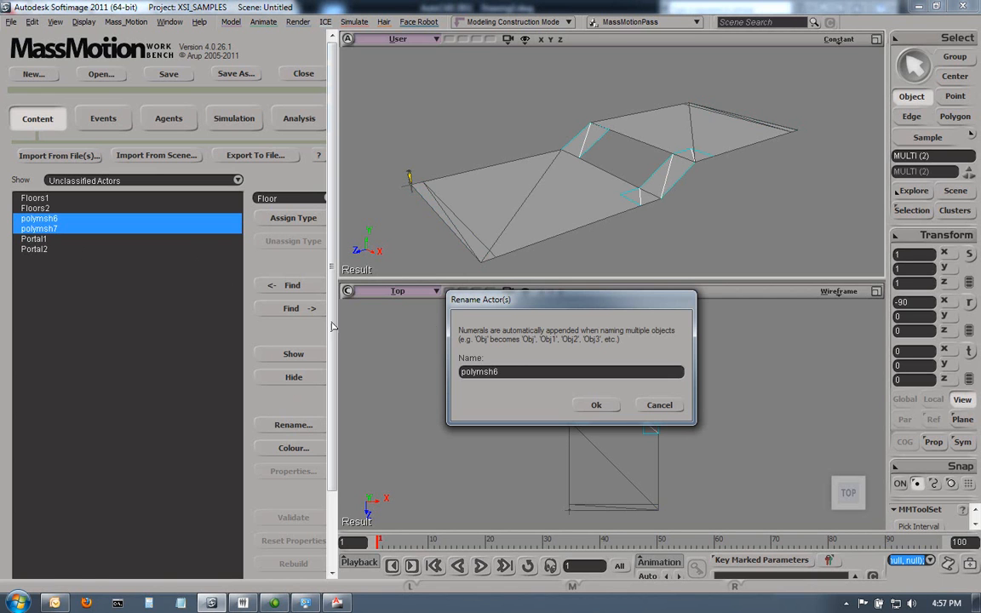
pyautogui.write('Stai')
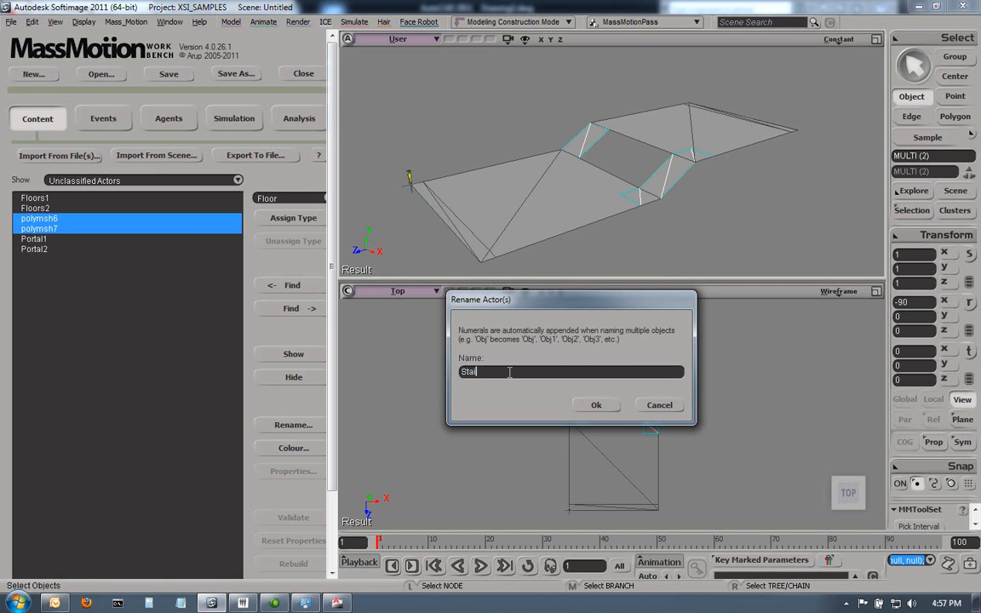
pyautogui.write('r1')
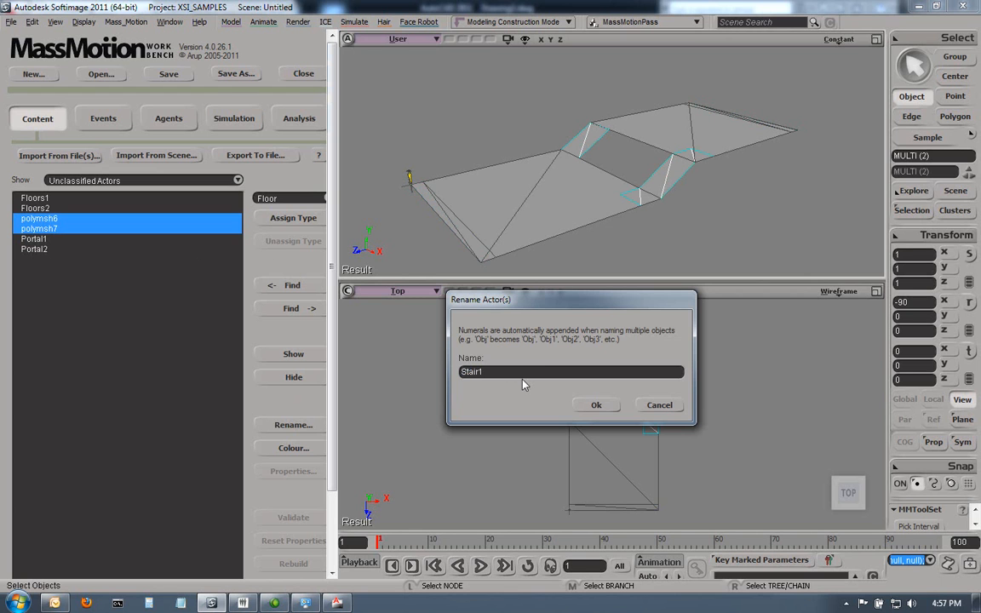
pyautogui.click(596, 405)
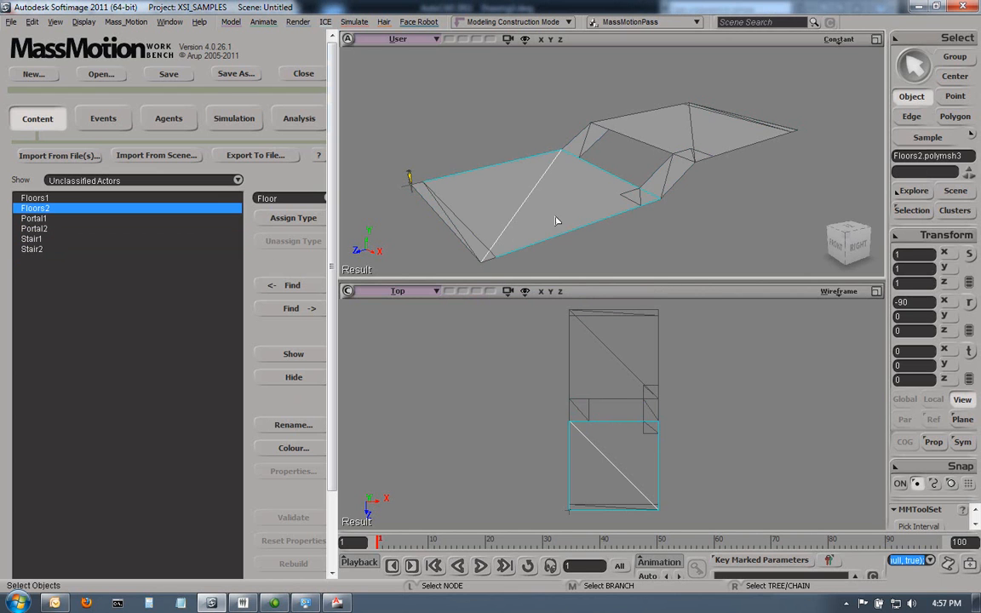
# Assign Floors1–2 the Floor type and Portal1–2 the Portal type, then select both stairs
pyautogui.click(34, 197)
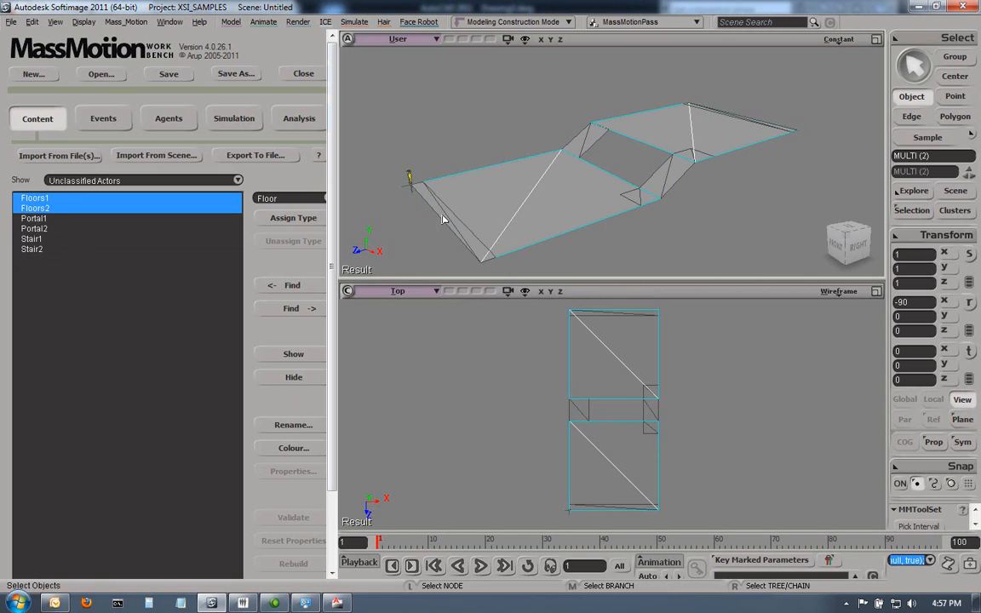
pyautogui.click(293, 218)
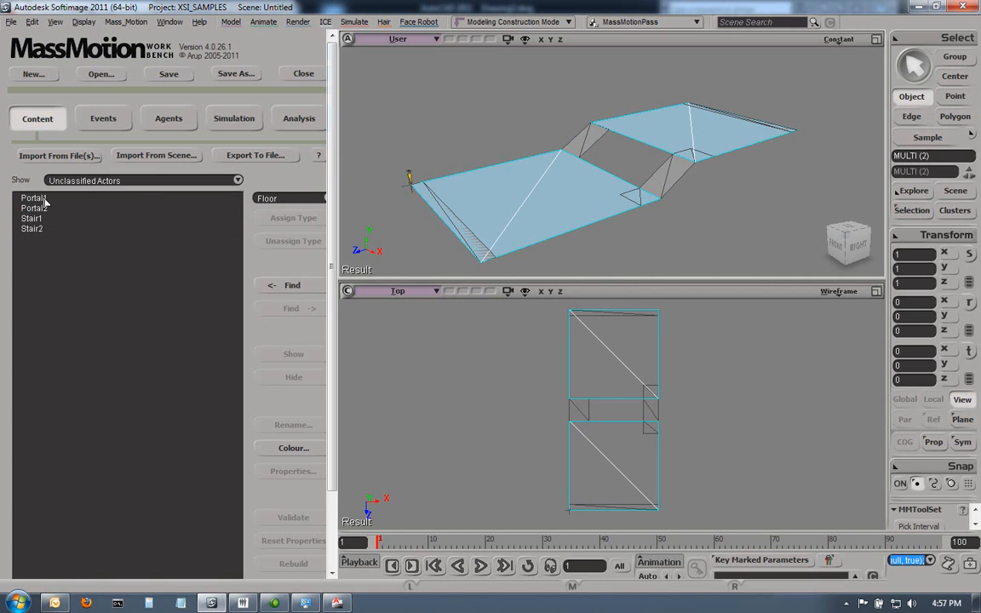
pyautogui.click(34, 203)
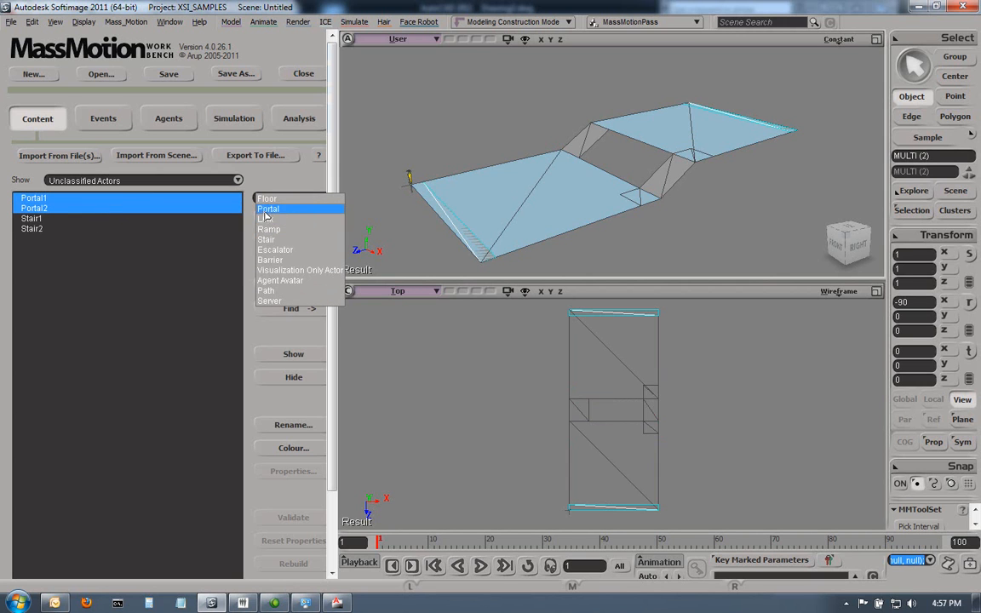
pyautogui.click(267, 208)
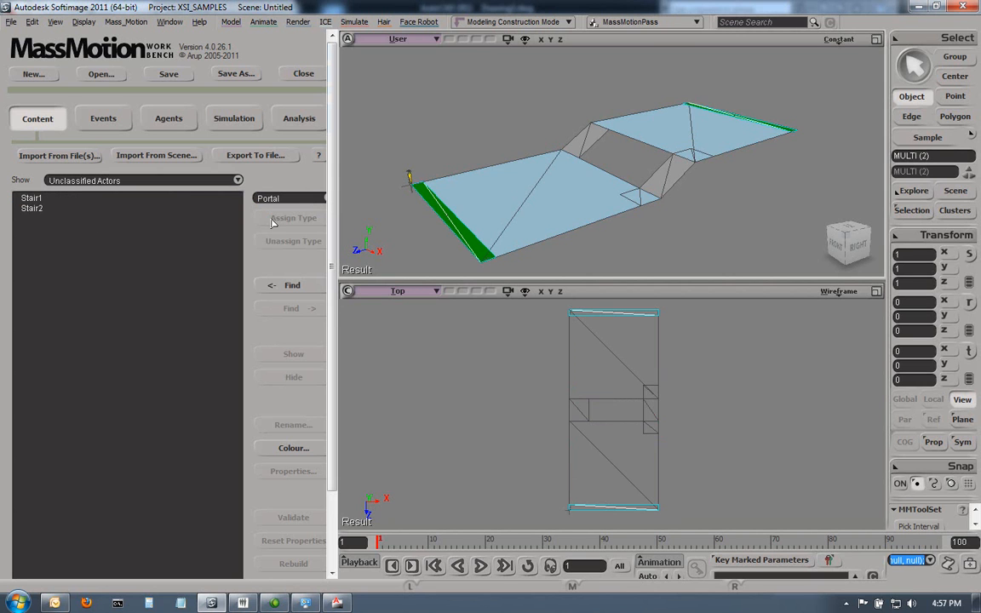
pyautogui.click(30, 203)
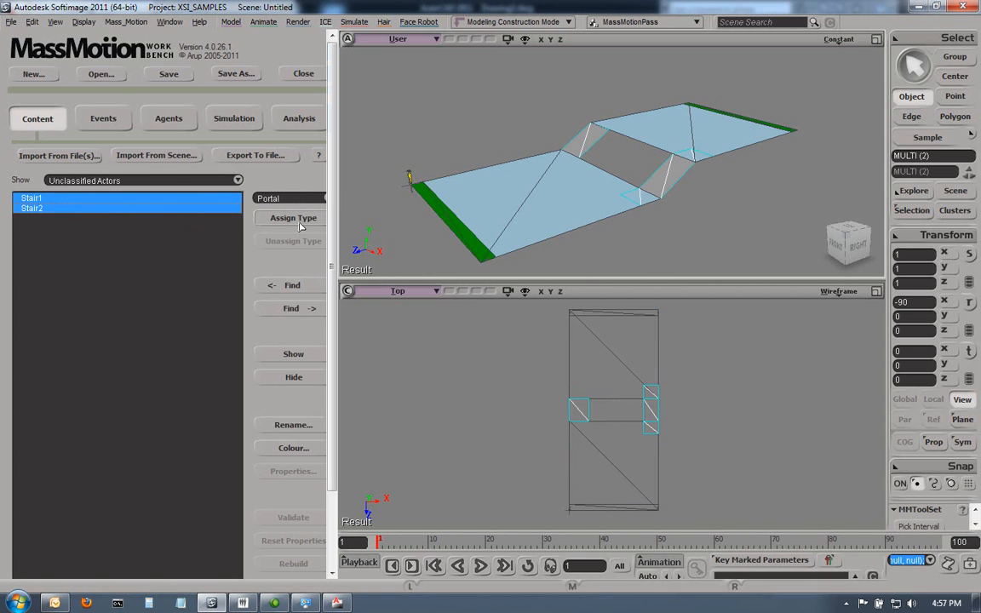
# Assign the Stair type to both stairs; Stair2 succeeds, Stair1 is rejected for only four points
pyautogui.click(292, 218)
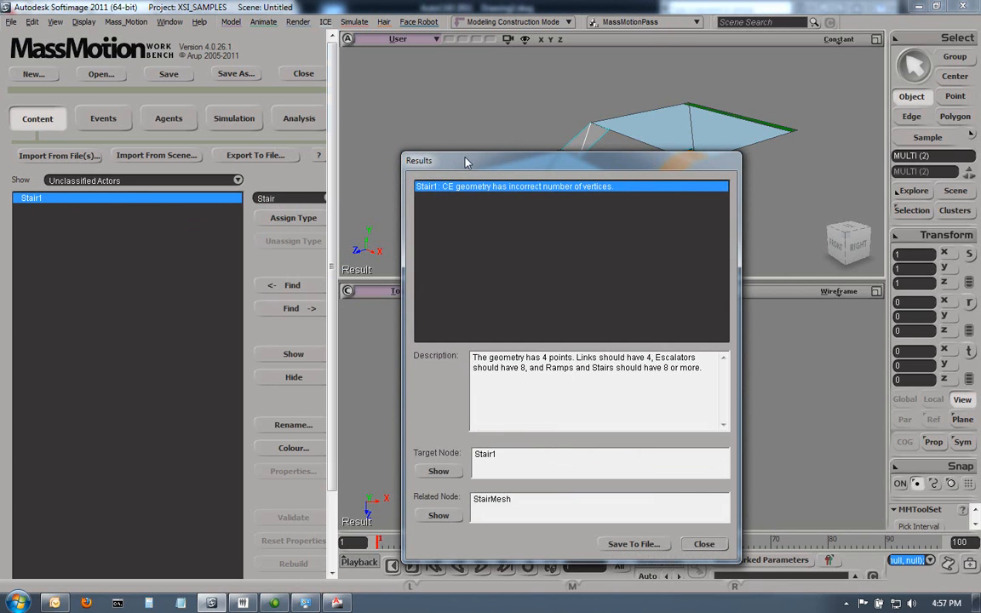
pyautogui.moveTo(463, 160); pyautogui.dragTo(219, 136)
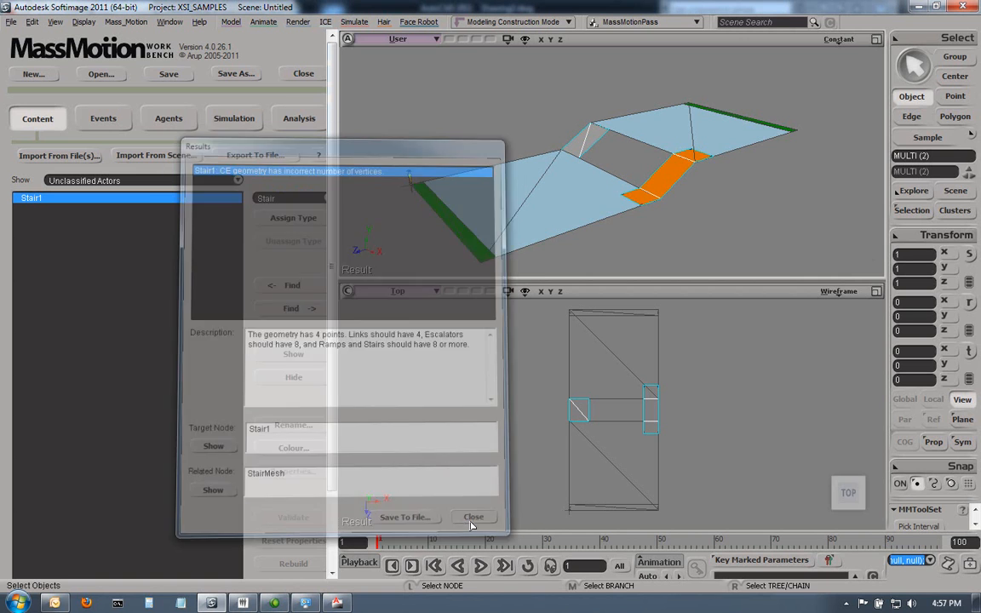
pyautogui.click(473, 518)
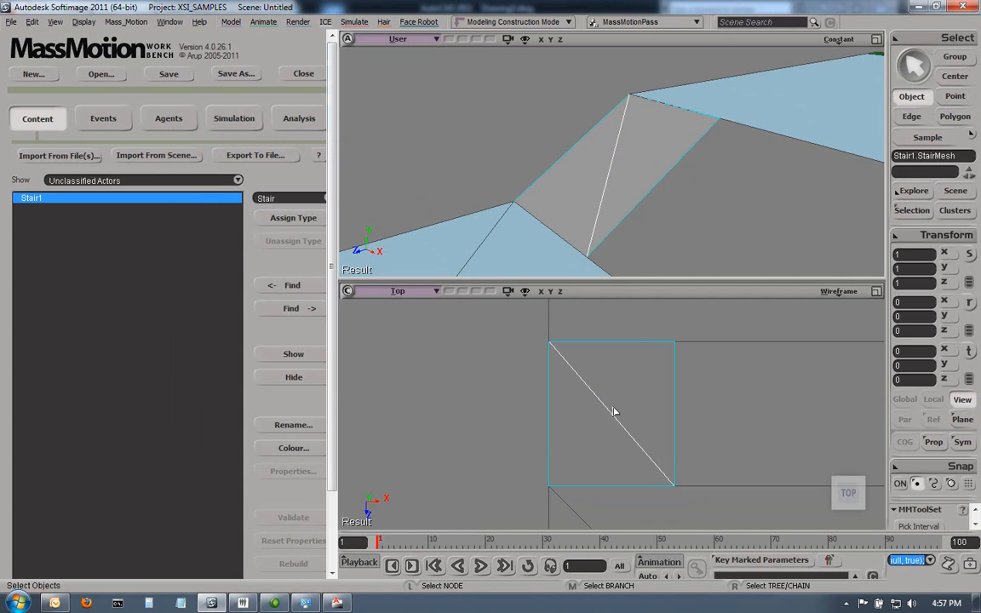
pyautogui.moveTo(588, 386)
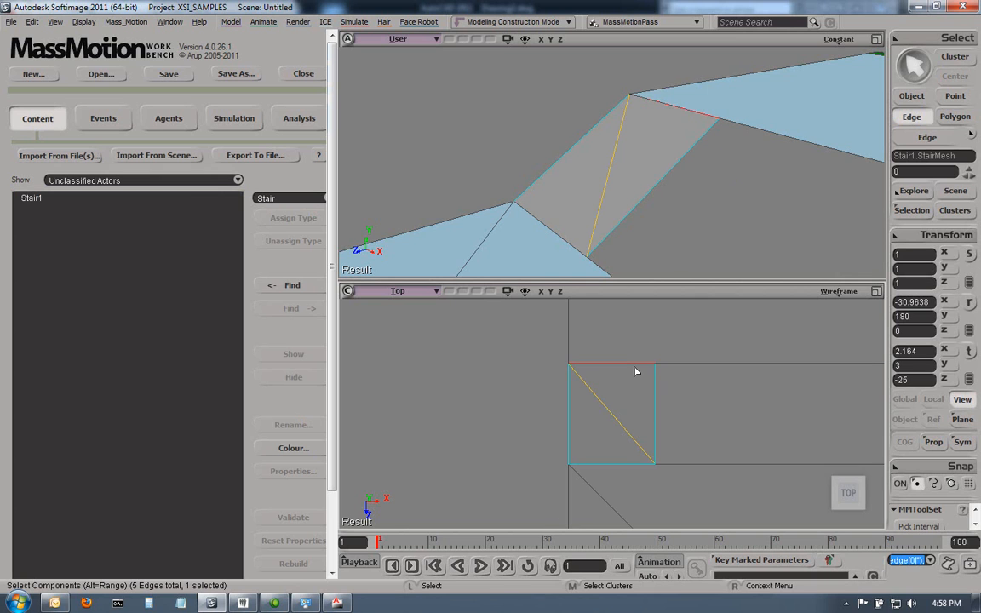
pyautogui.moveTo(635, 371)
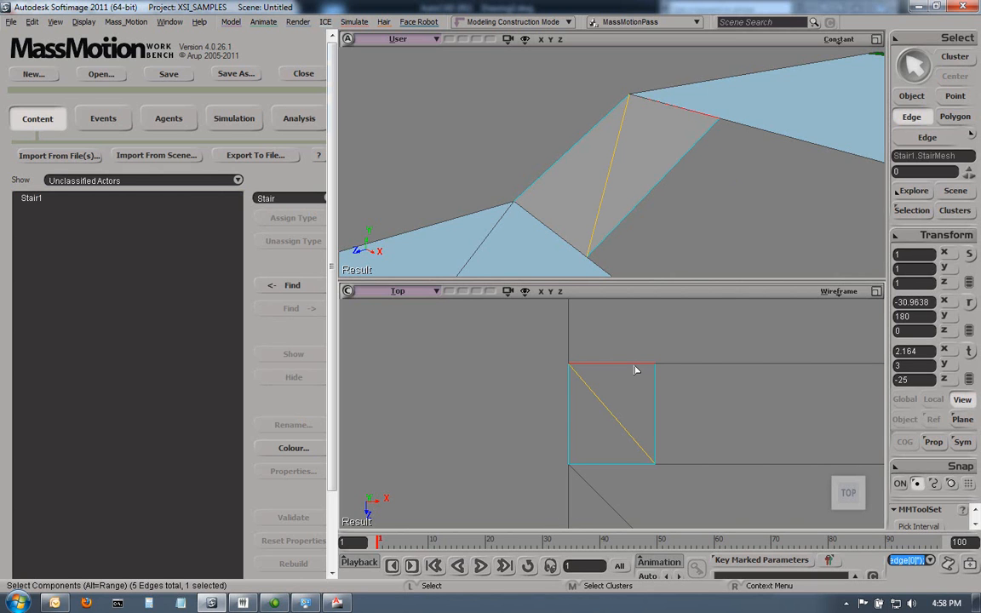
pyautogui.moveTo(637, 369)
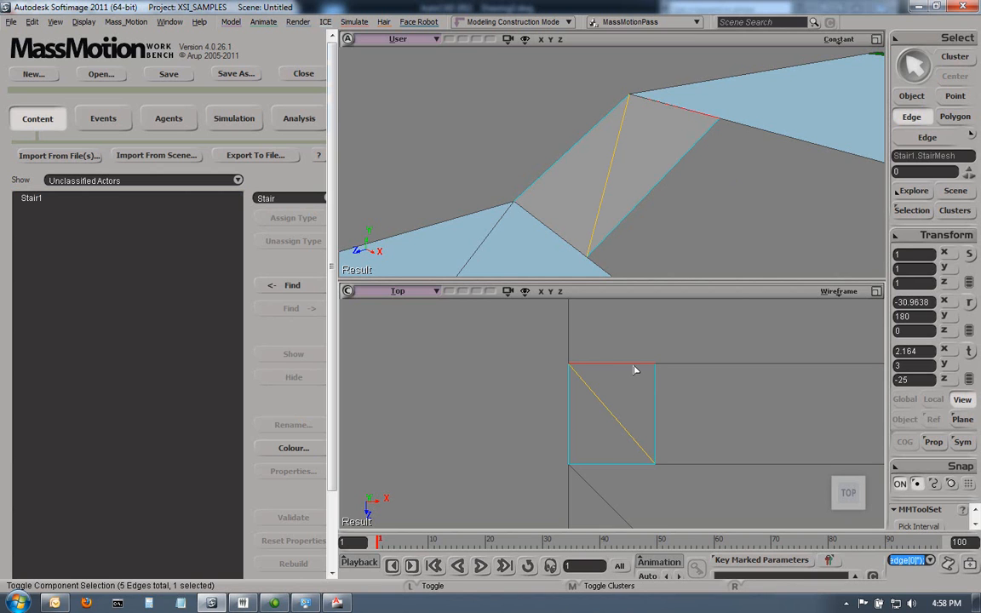
# Adjust the edge selection on Stair1's four-point mesh for reworking
pyautogui.click(634, 368)
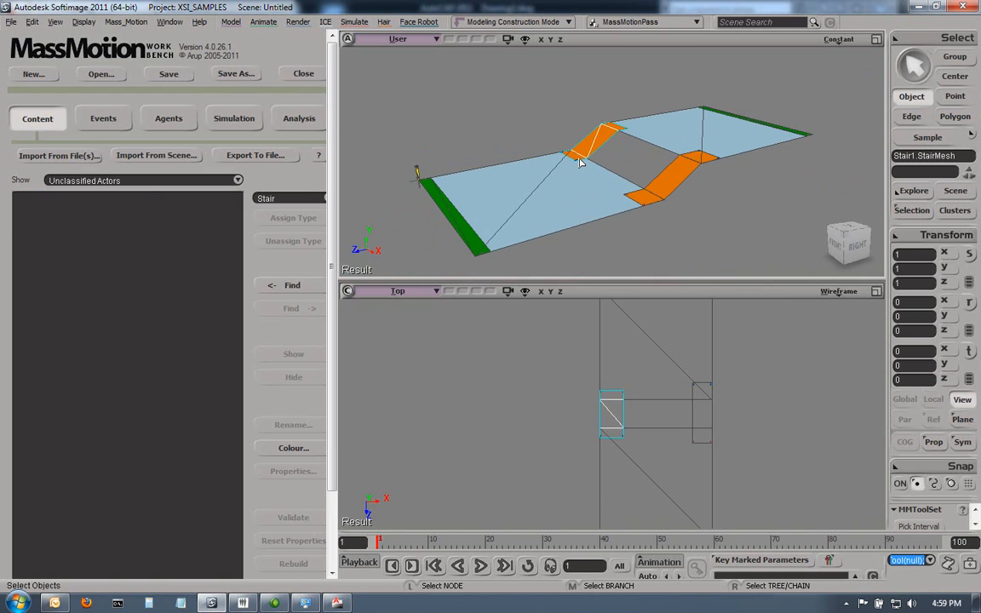
pyautogui.moveTo(607, 149)
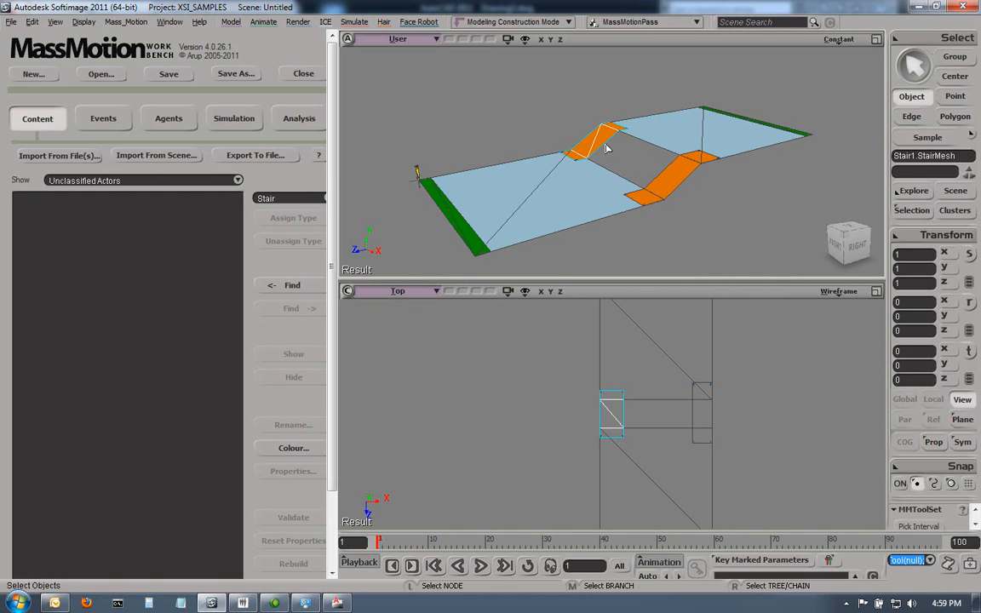
pyautogui.moveTo(575, 167)
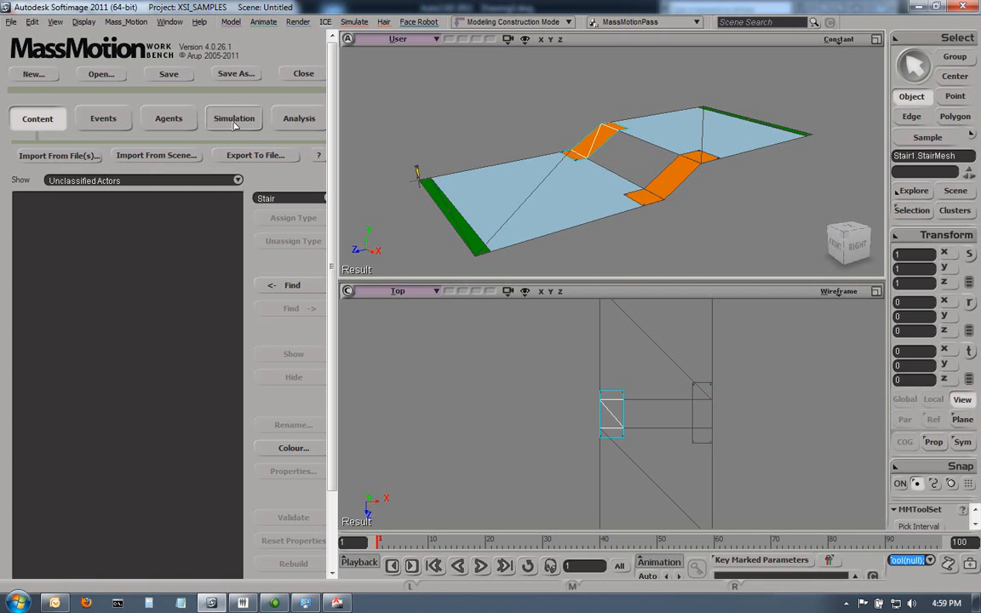
# Create New_Rule with 50 agents entering at Portal1 and exiting through Portal2
pyautogui.click(167, 118)
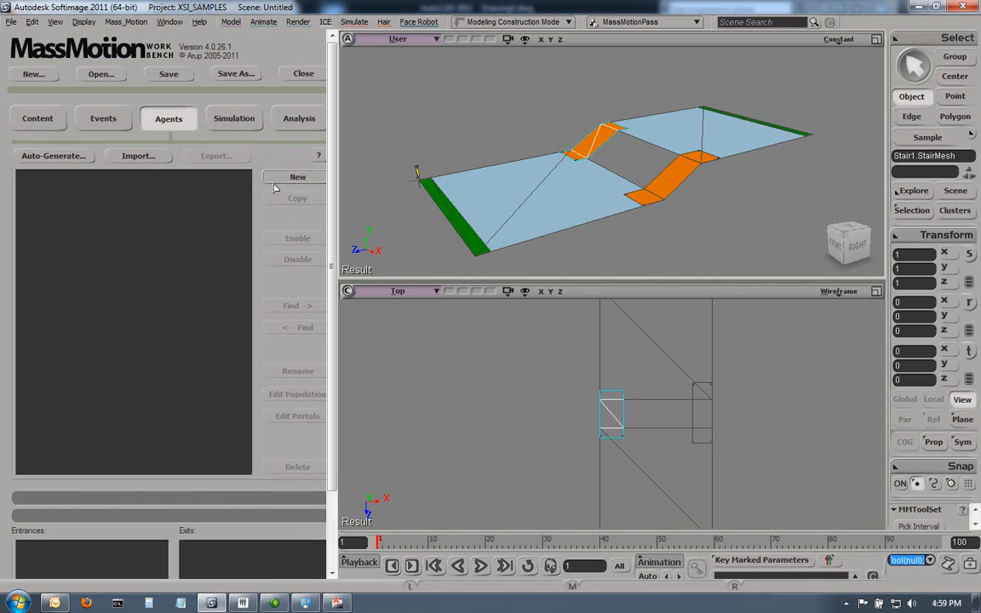
pyautogui.click(296, 175)
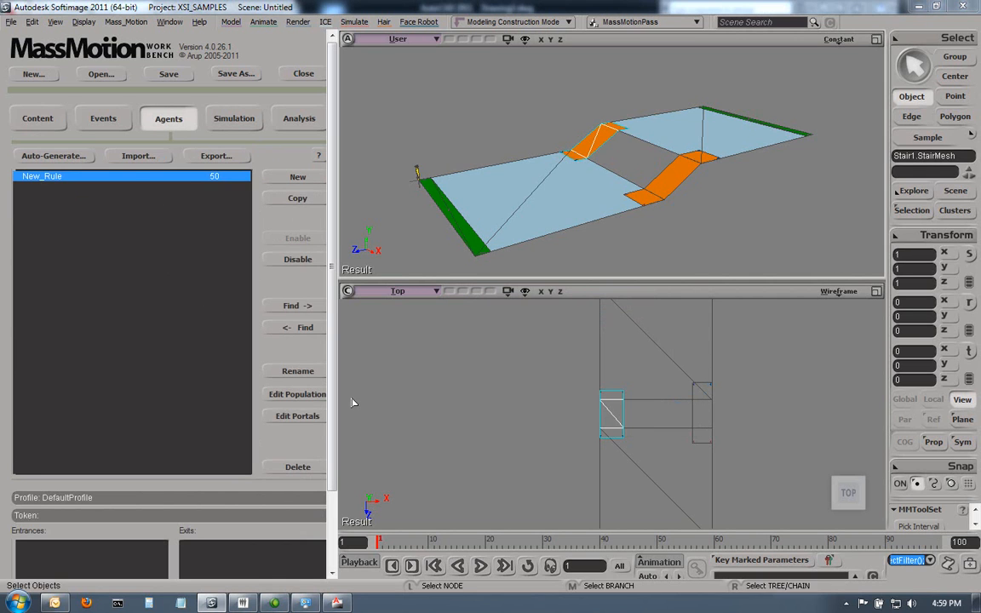
pyautogui.click(296, 416)
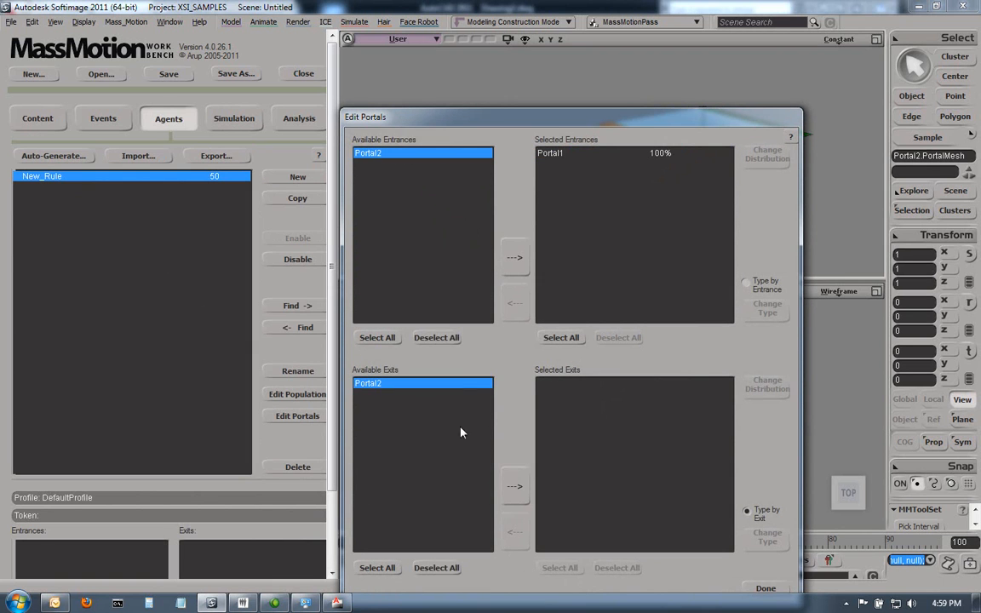
pyautogui.click(514, 487)
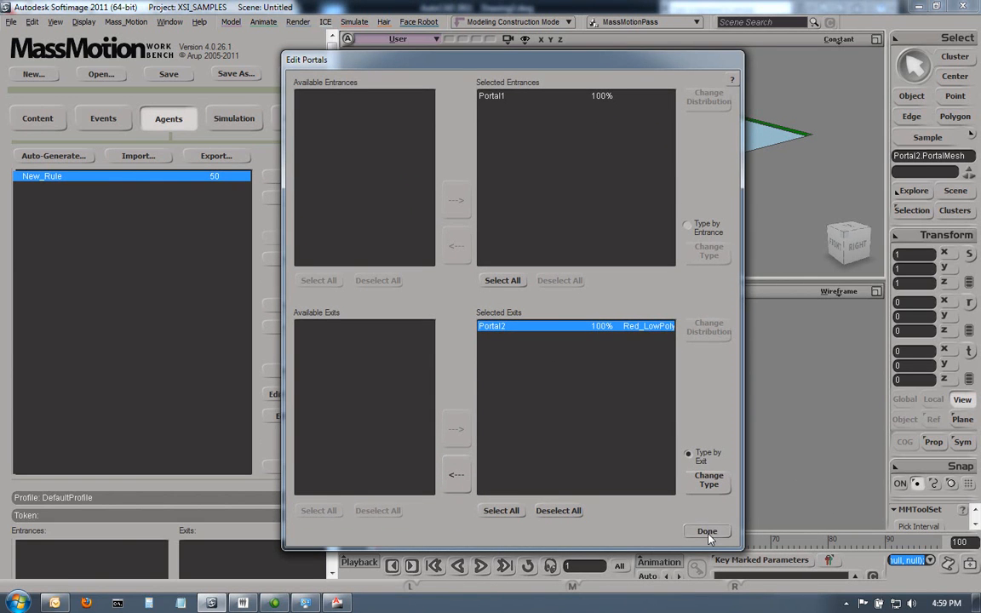
pyautogui.click(707, 531)
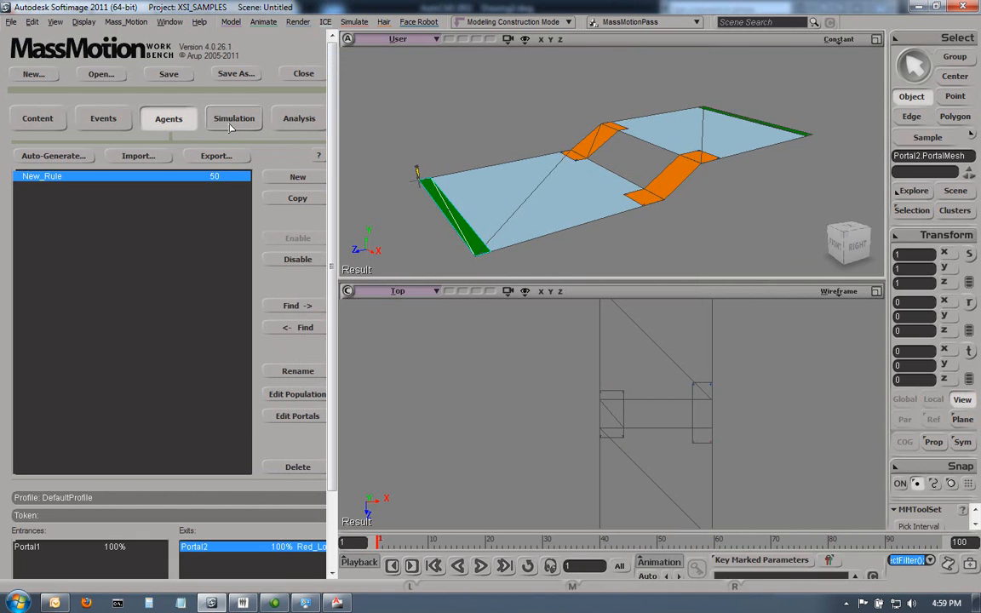
# Set the simulation output directory to F:/MM/TestCases/AutoCAD
pyautogui.click(289, 208)
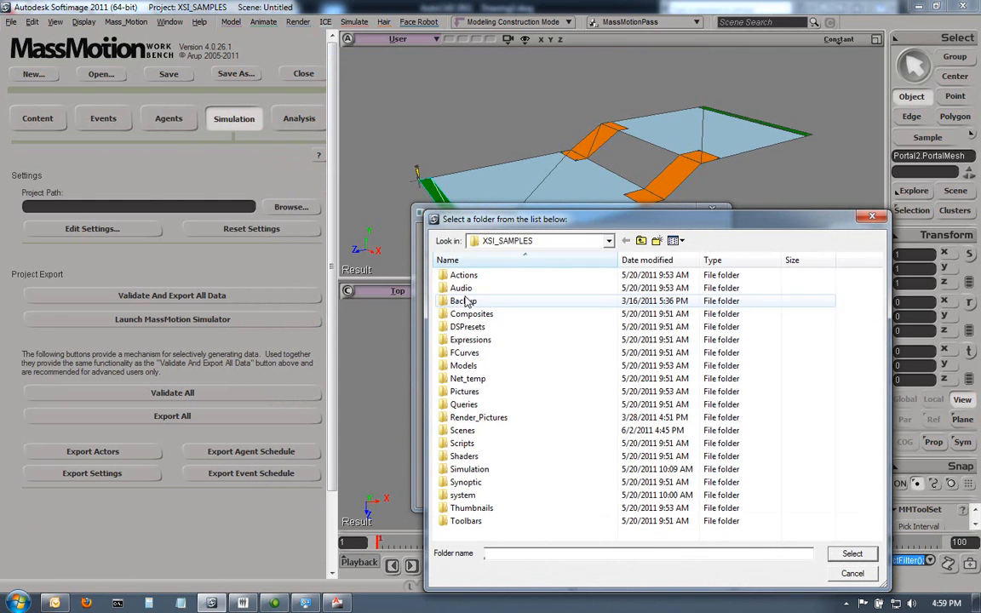
pyautogui.click(608, 240)
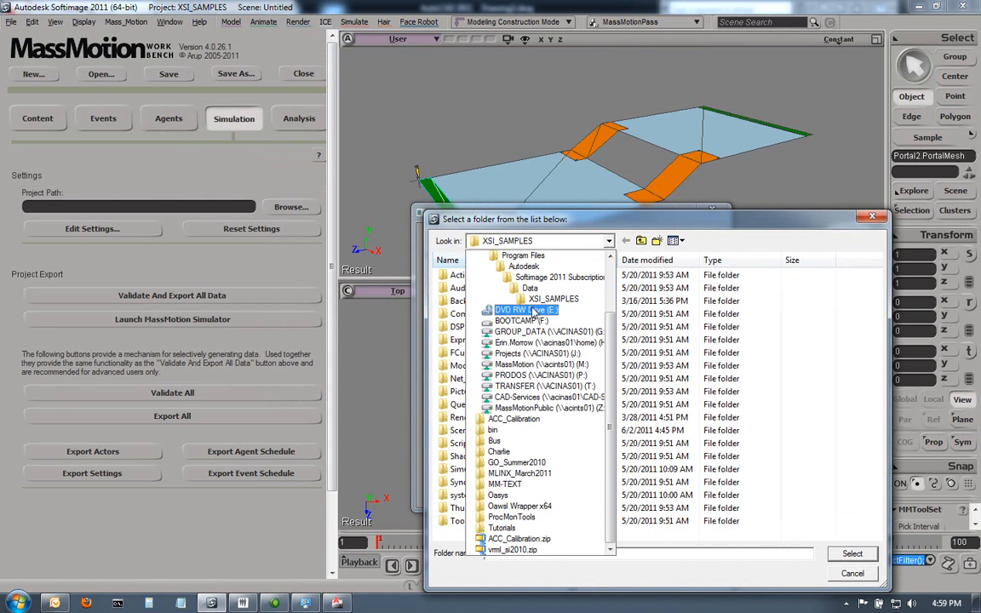
pyautogui.click(544, 384)
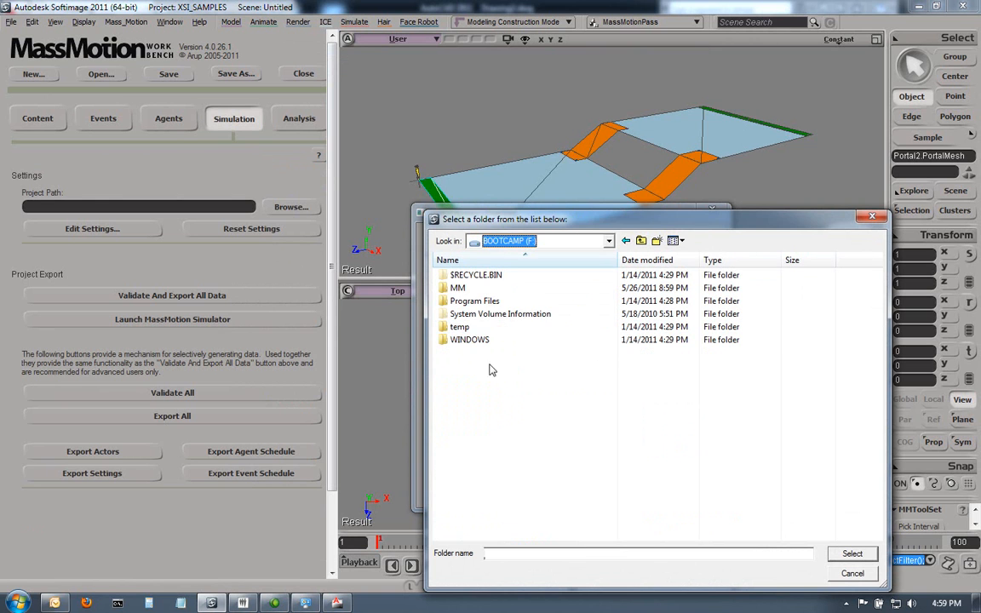
pyautogui.doubleClick(456, 286)
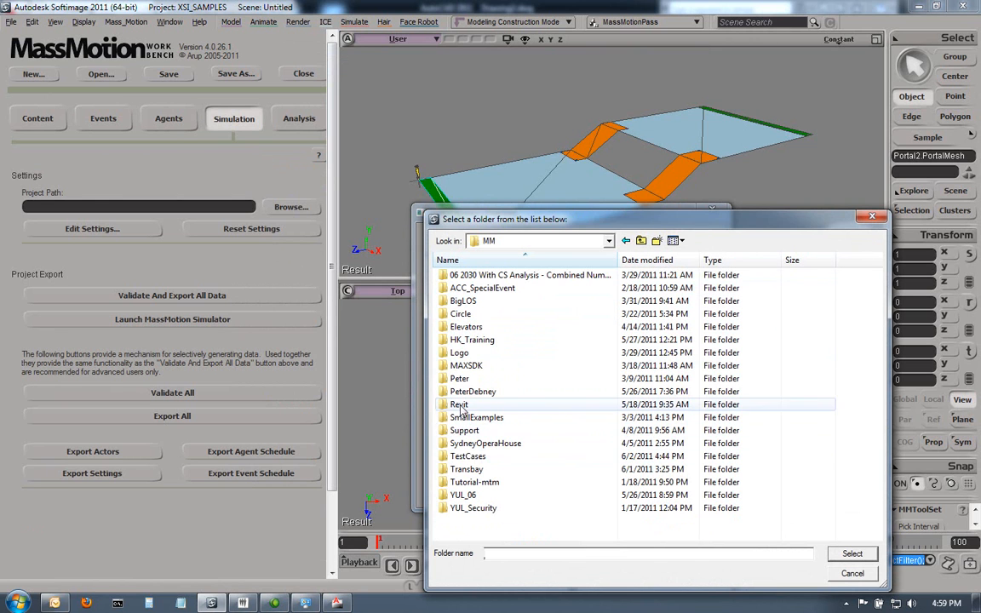
pyautogui.doubleClick(467, 457)
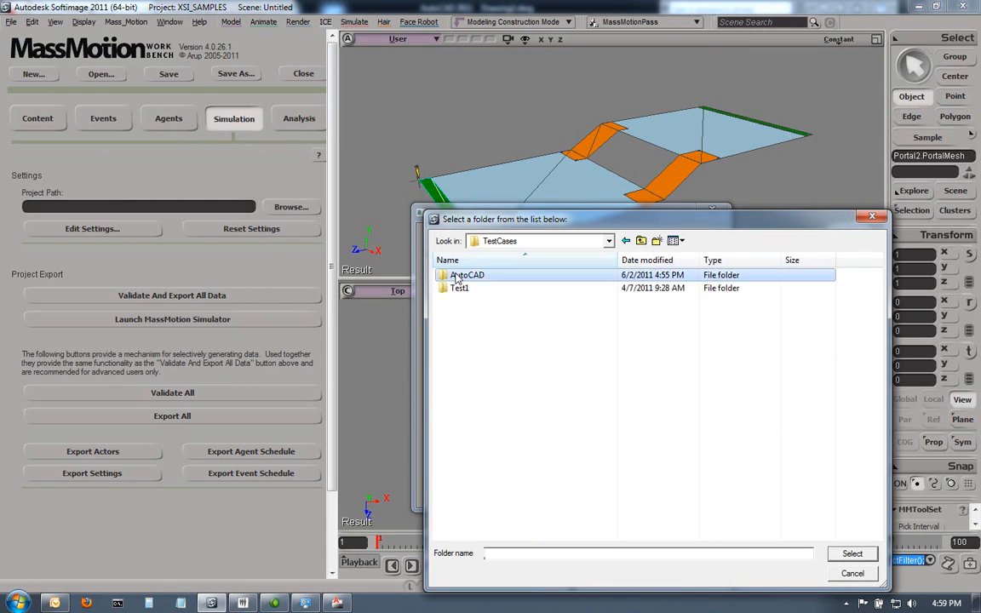
pyautogui.click(851, 553)
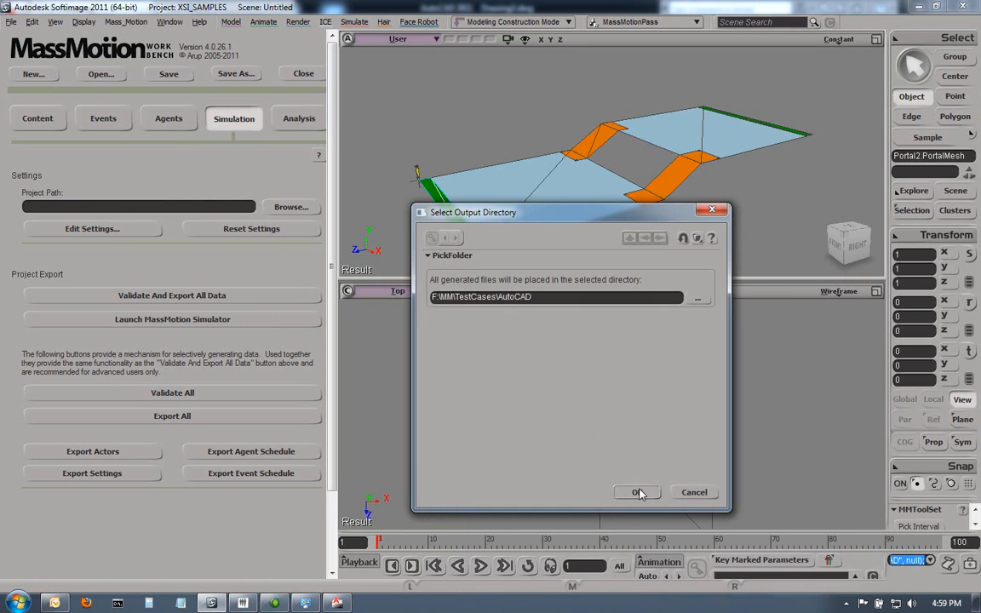
pyautogui.click(637, 492)
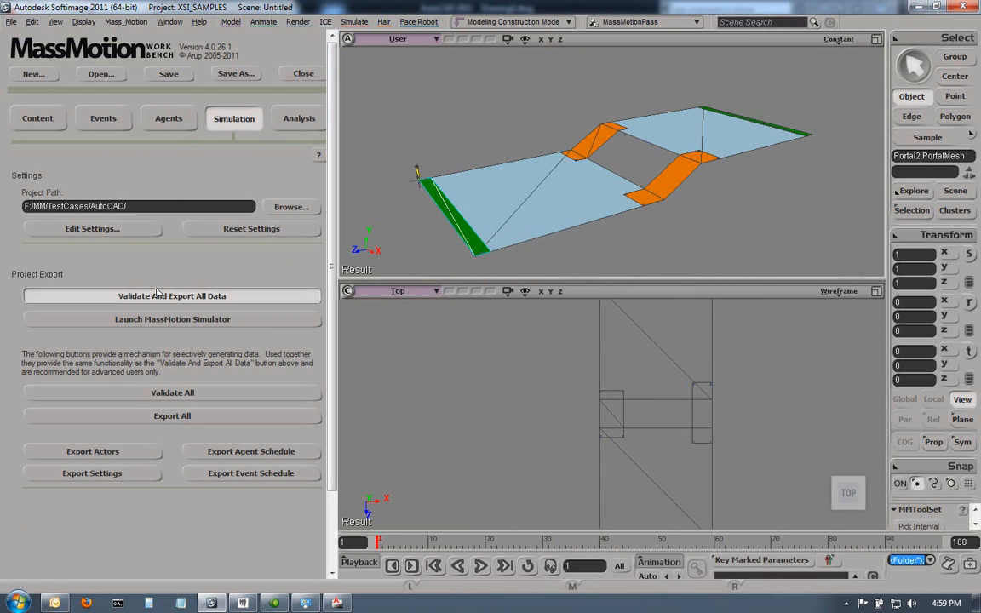
# Validate and export all scene data to the project path
pyautogui.click(172, 296)
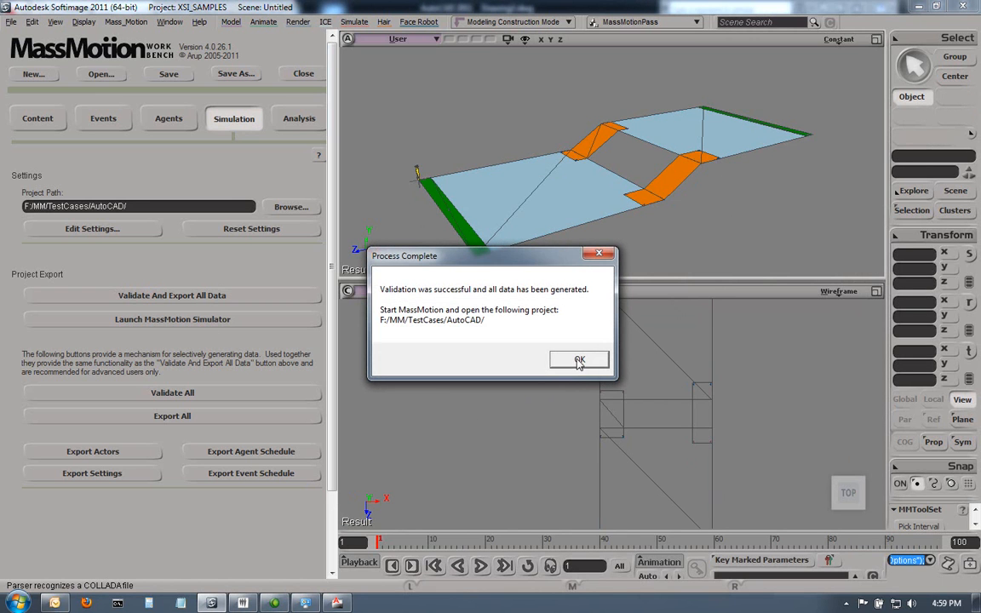
pyautogui.click(579, 357)
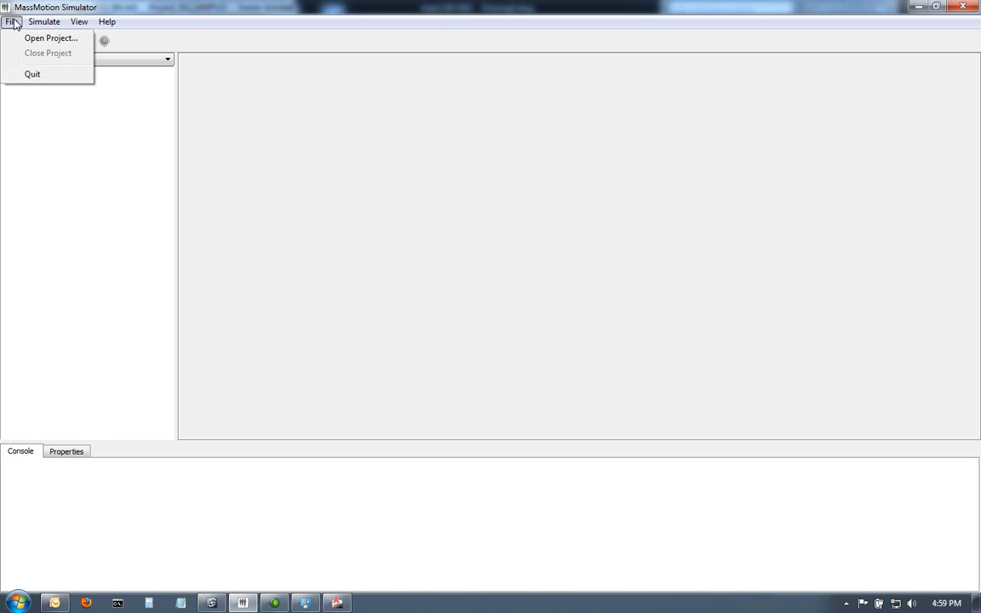
# Load the exported project by browsing Open Project to the F:\MM\TestCases\AutoCAD folder
pyautogui.click(51, 38)
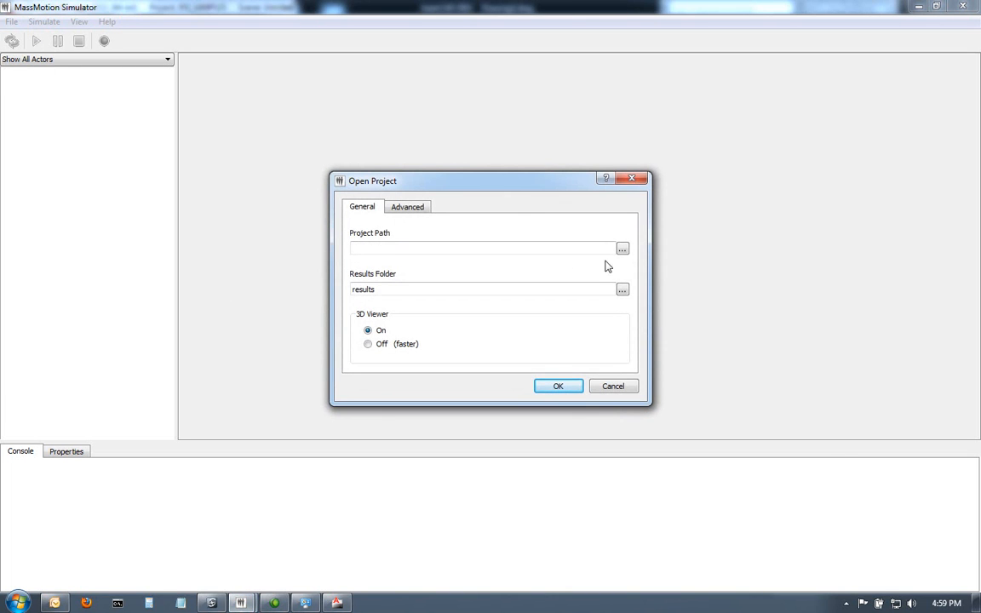
pyautogui.click(623, 249)
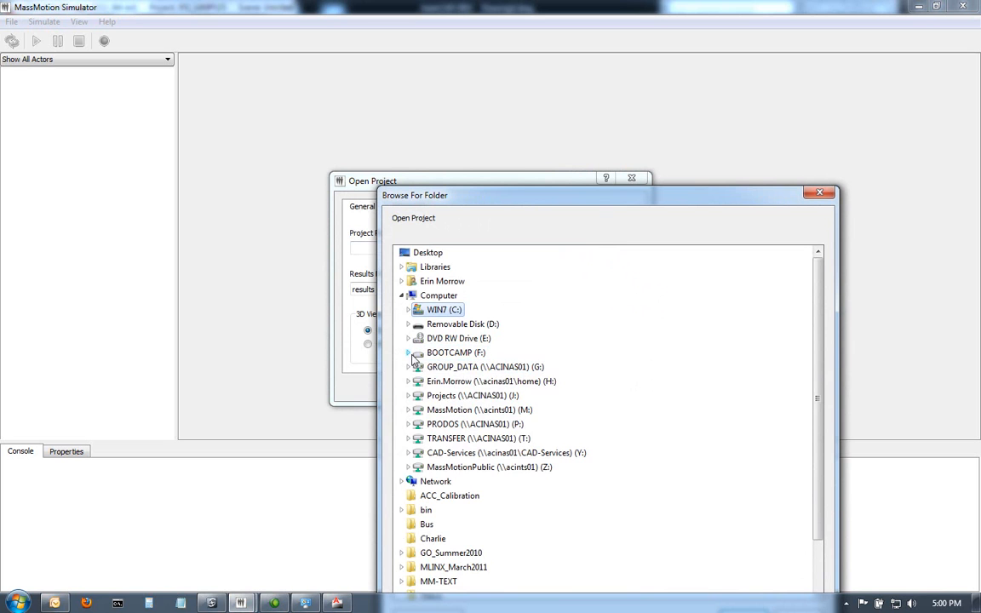
pyautogui.click(409, 352)
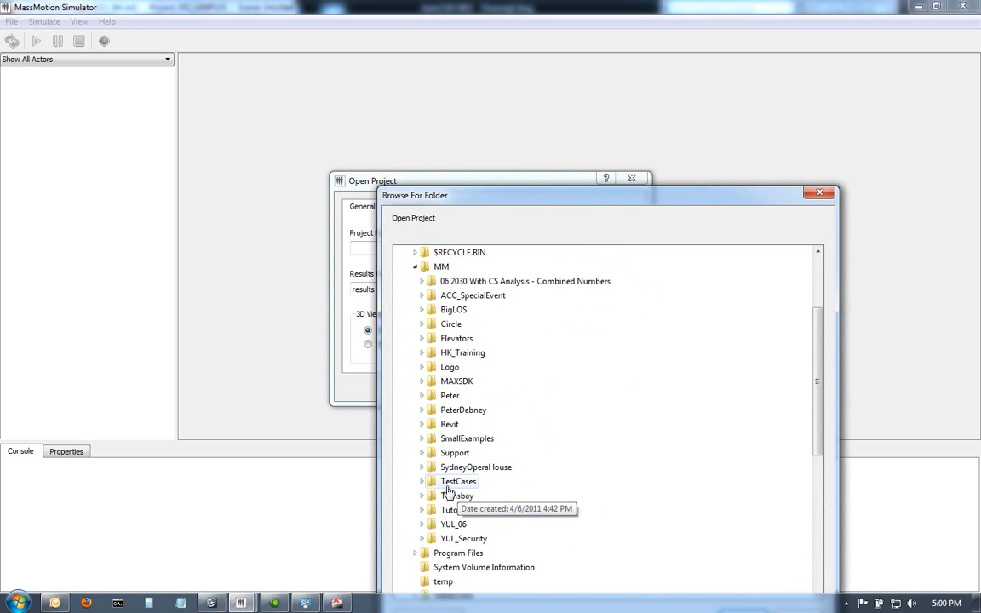
pyautogui.click(422, 480)
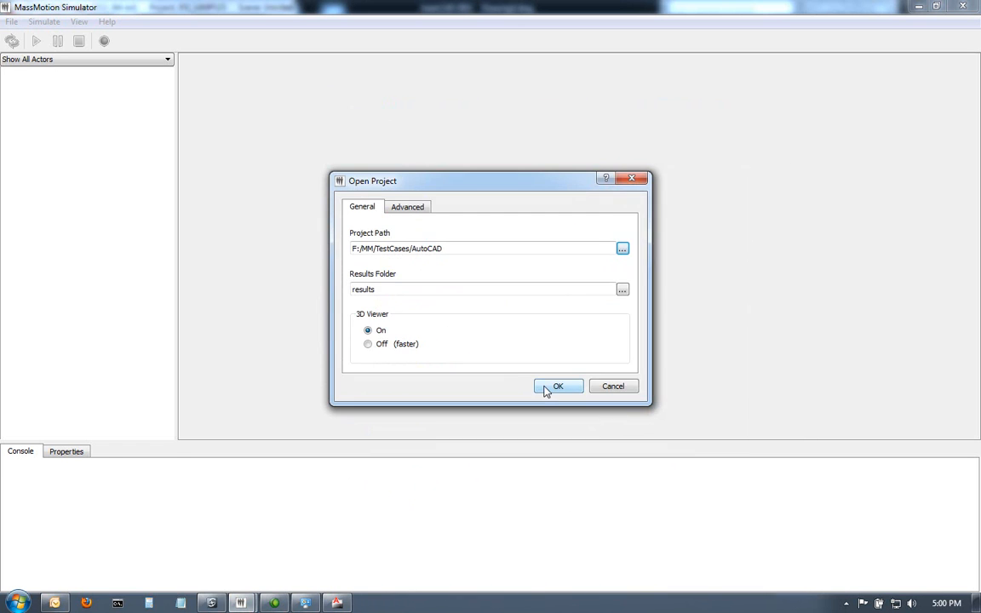
pyautogui.click(559, 385)
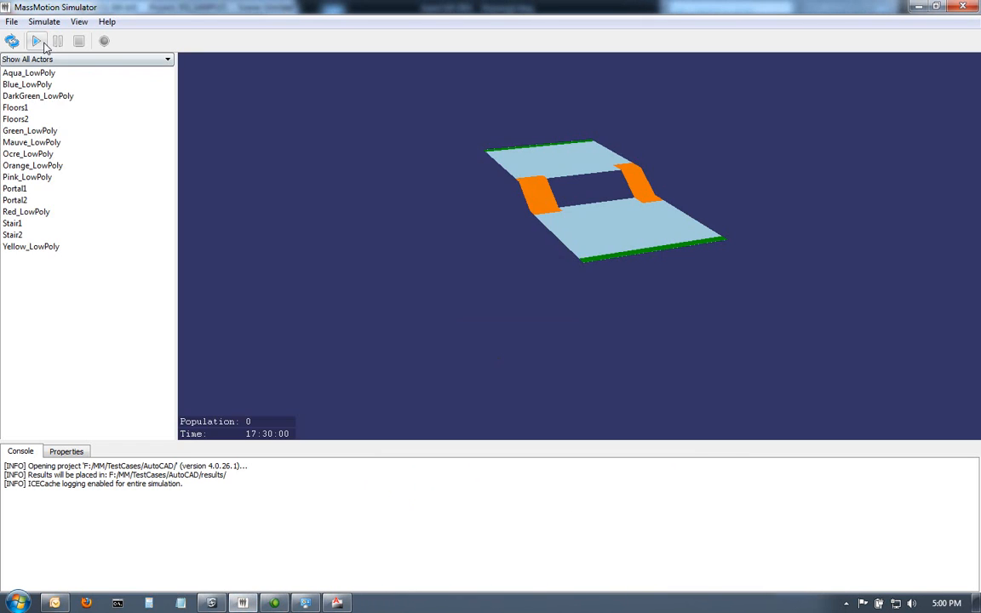
# Play the simulation until agents cross the floors and stairs, then stop it
pyautogui.click(37, 40)
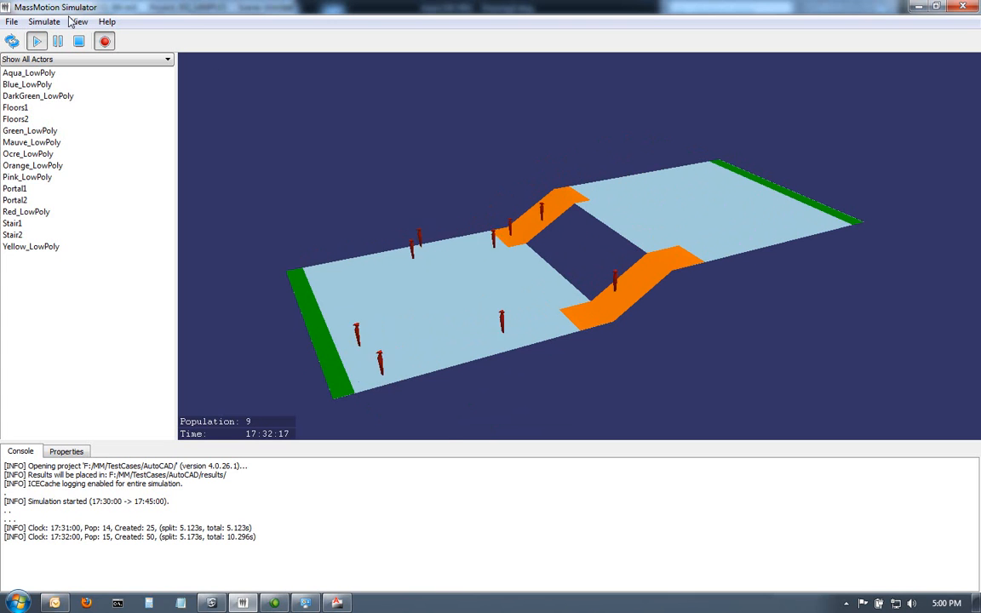
pyautogui.click(78, 41)
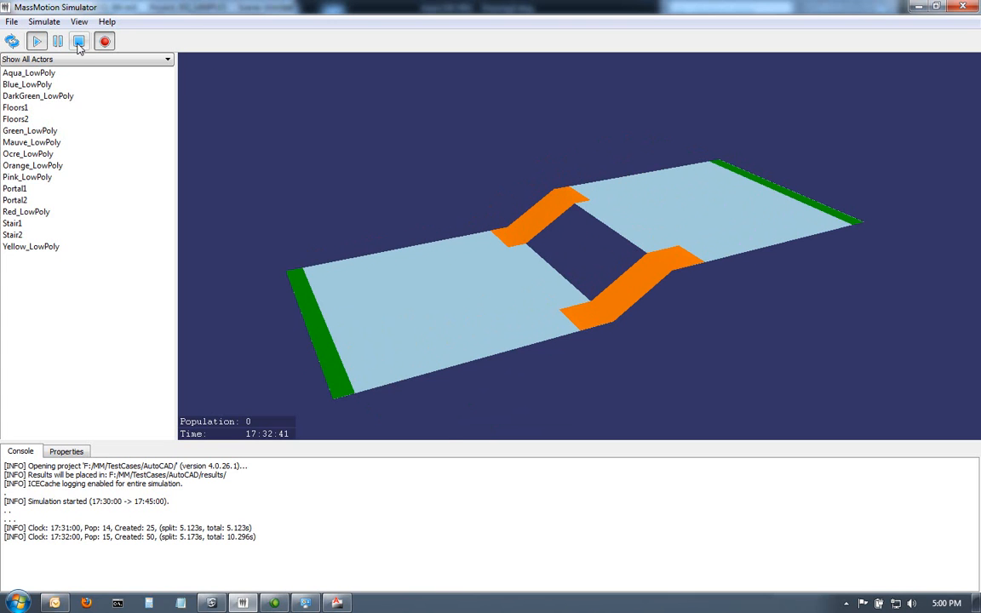